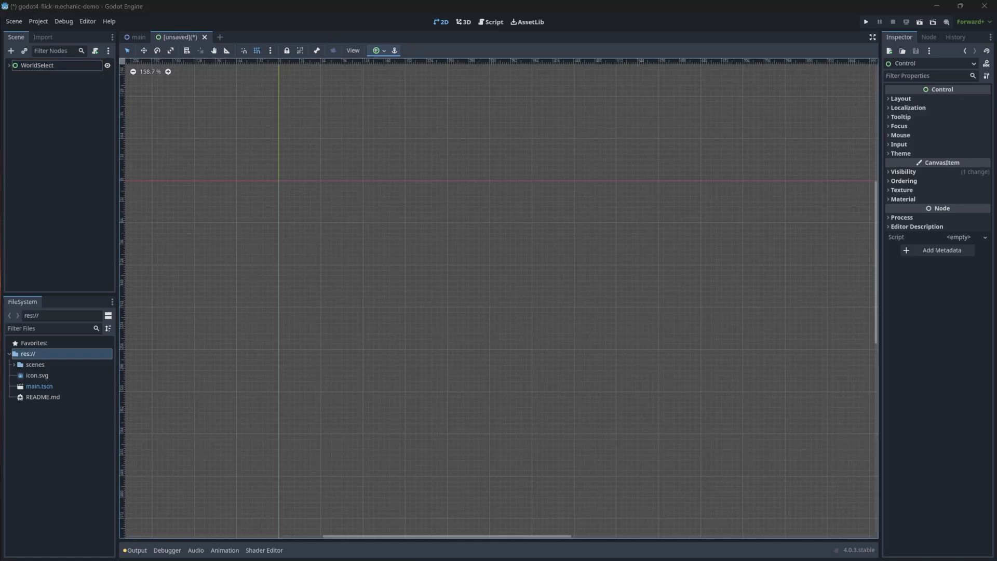
# Step: Add a Control with Label and TextureRect children and give the TextureRect a new GradientTexture2D
pyautogui.click(9, 64)
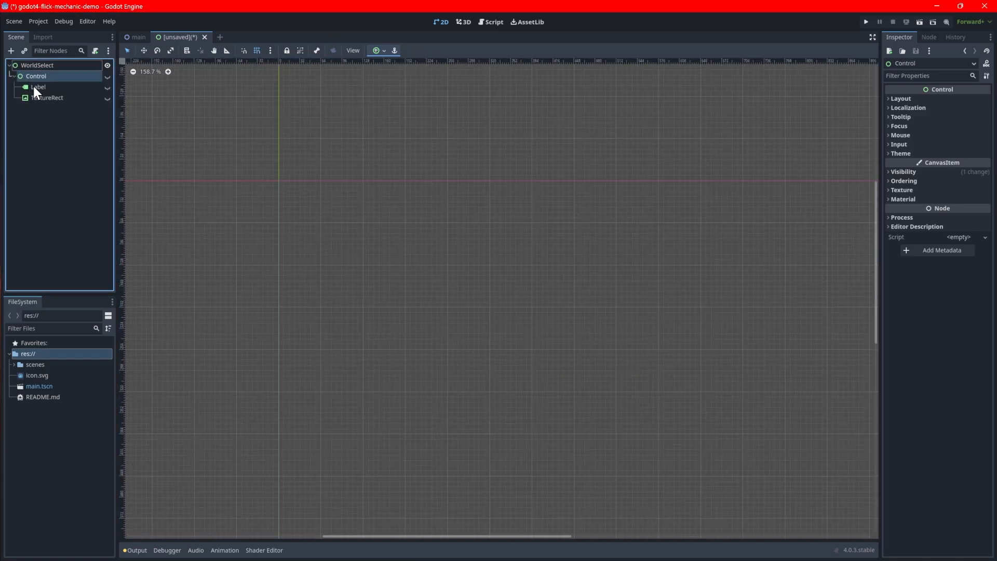
pyautogui.click(47, 97)
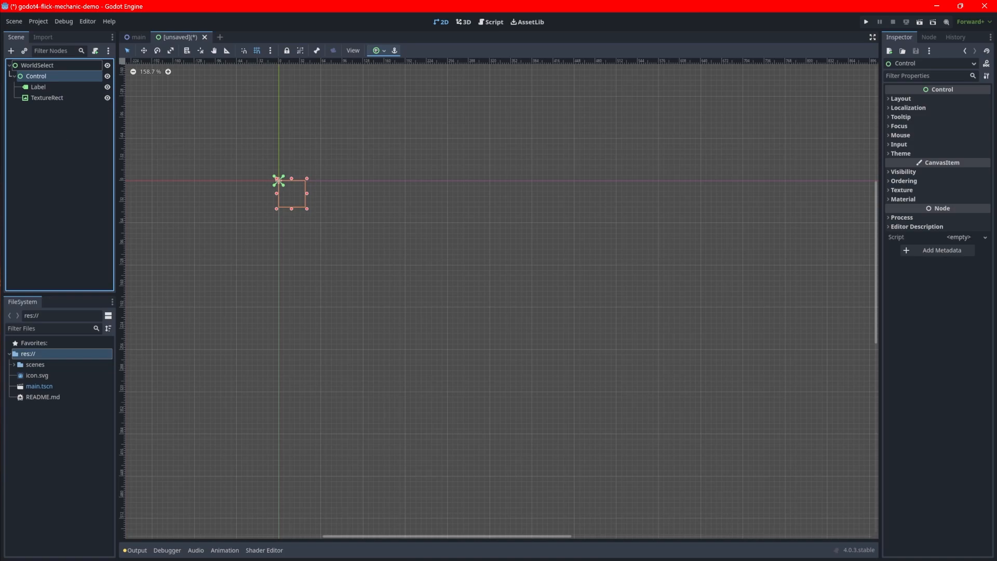
pyautogui.click(960, 99)
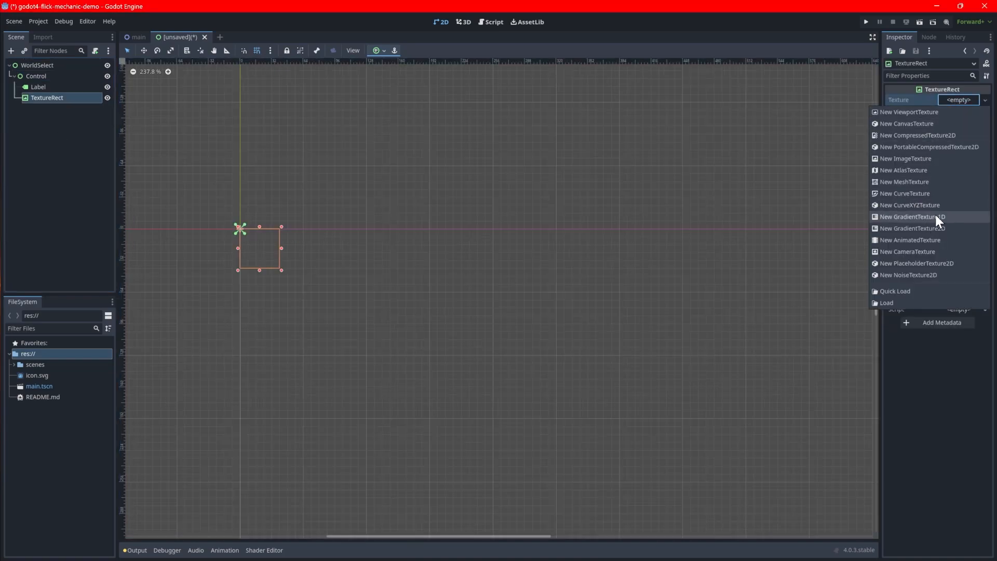
pyautogui.click(914, 216)
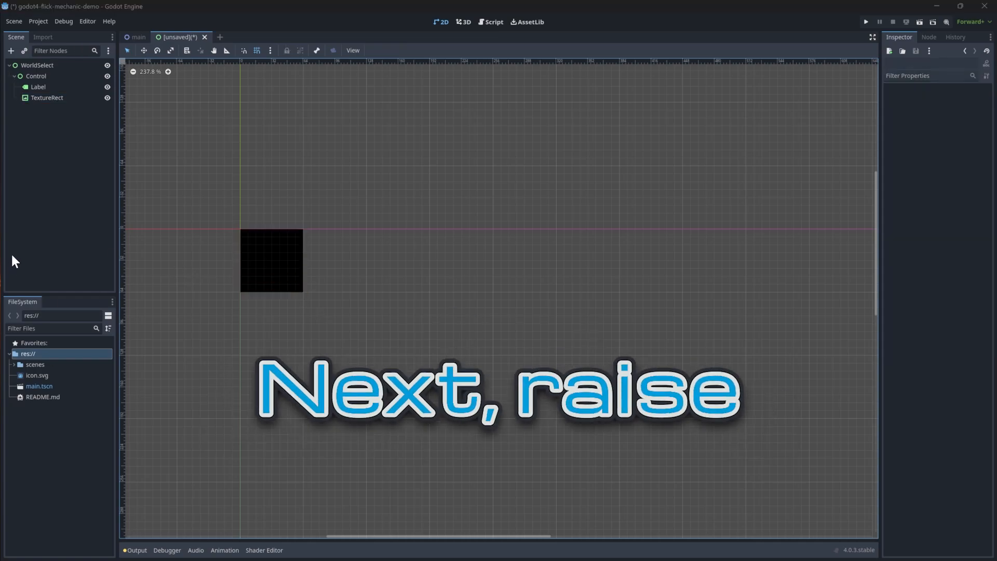
# Step: Set the label text to World 1 and set the Control's pivot offset to 32, 32
pyautogui.click(37, 86)
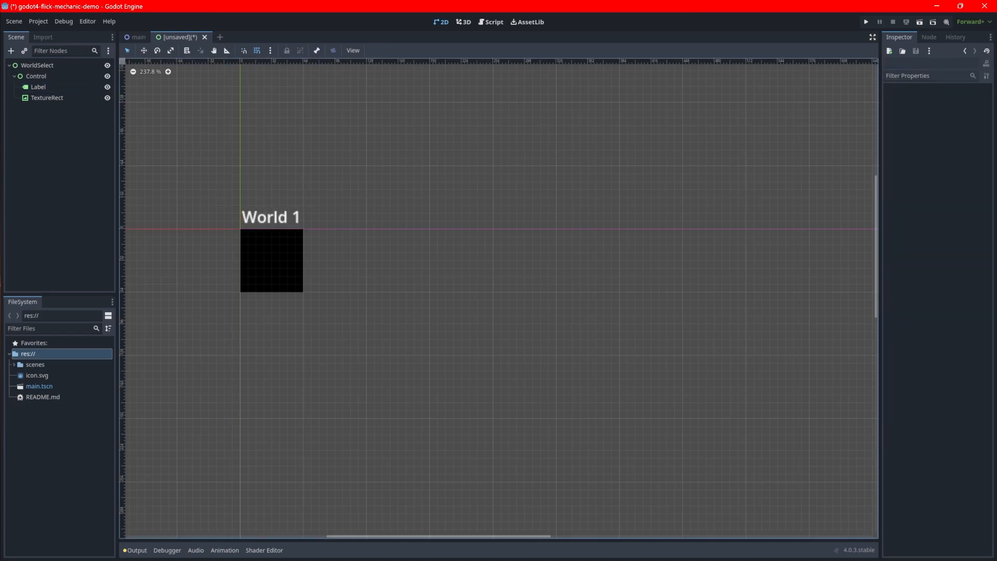
pyautogui.click(37, 76)
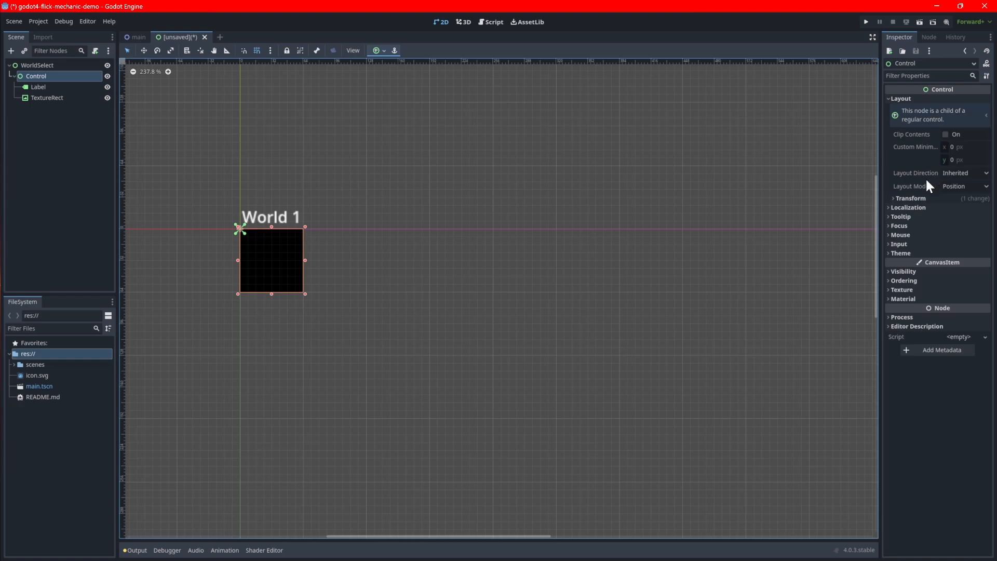
pyautogui.click(910, 198)
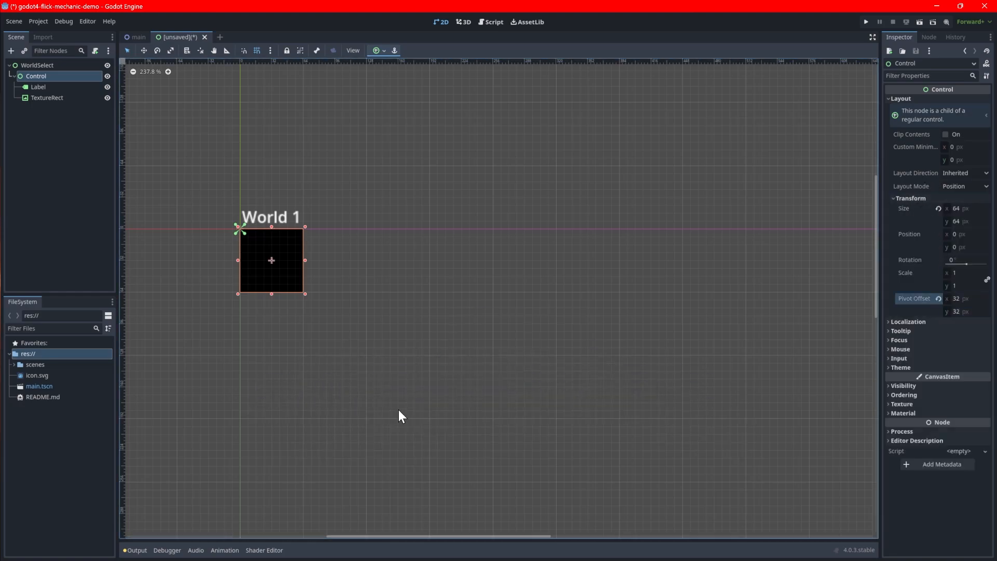
pyautogui.doubleClick(36, 76)
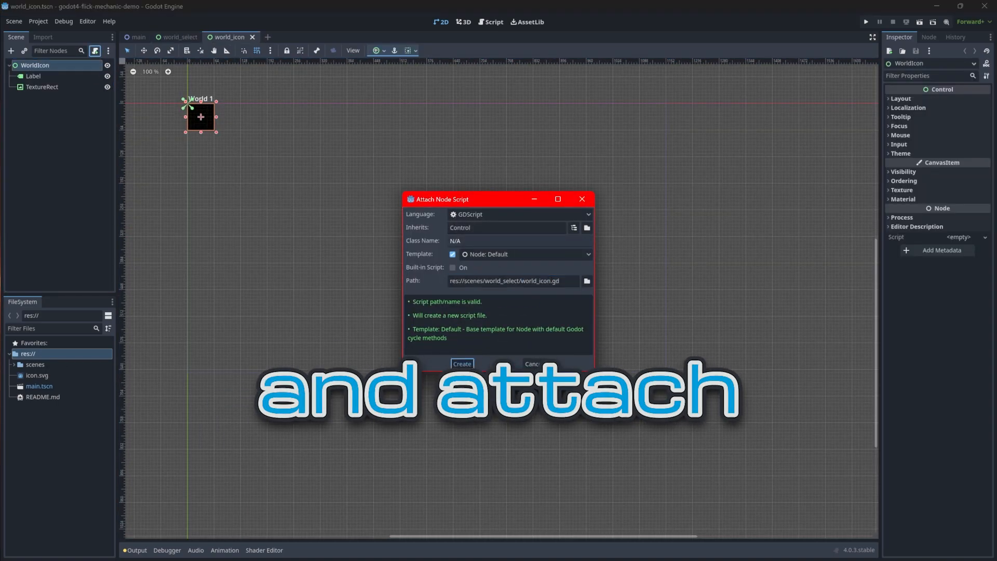
pyautogui.click(461, 363)
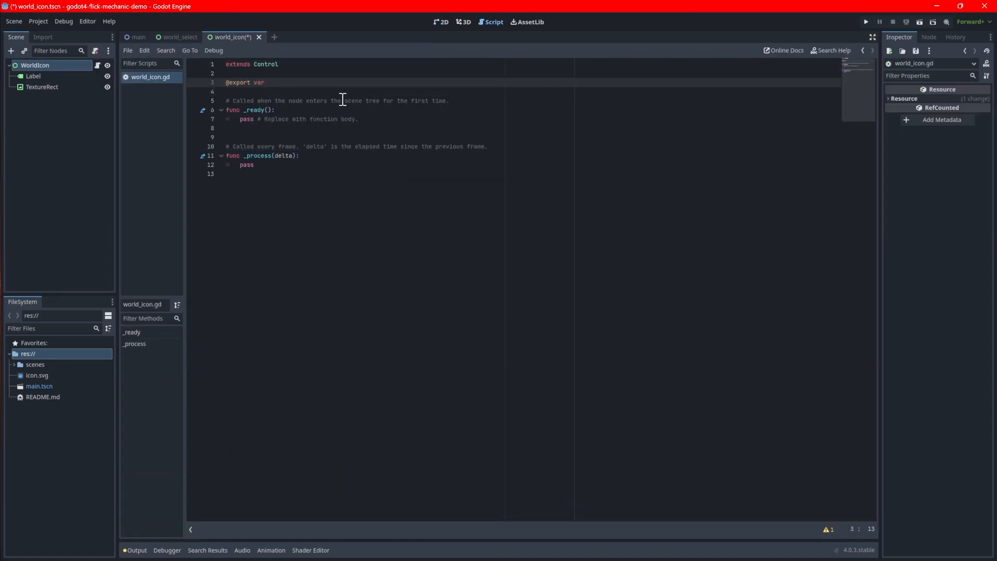
pyautogui.write('world_index: int = 0')
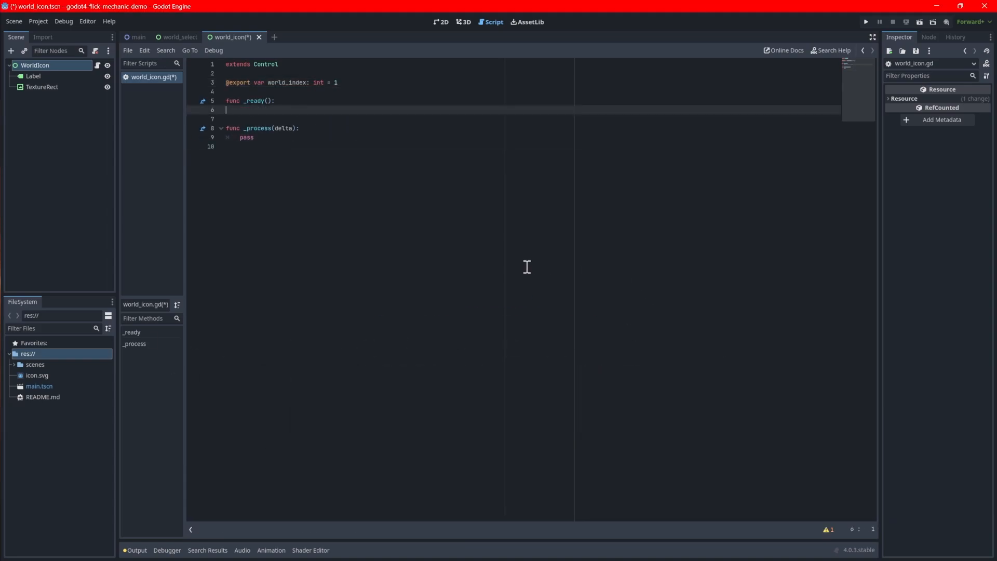
pyautogui.write('$Label.text = "World " + str(world_index)')
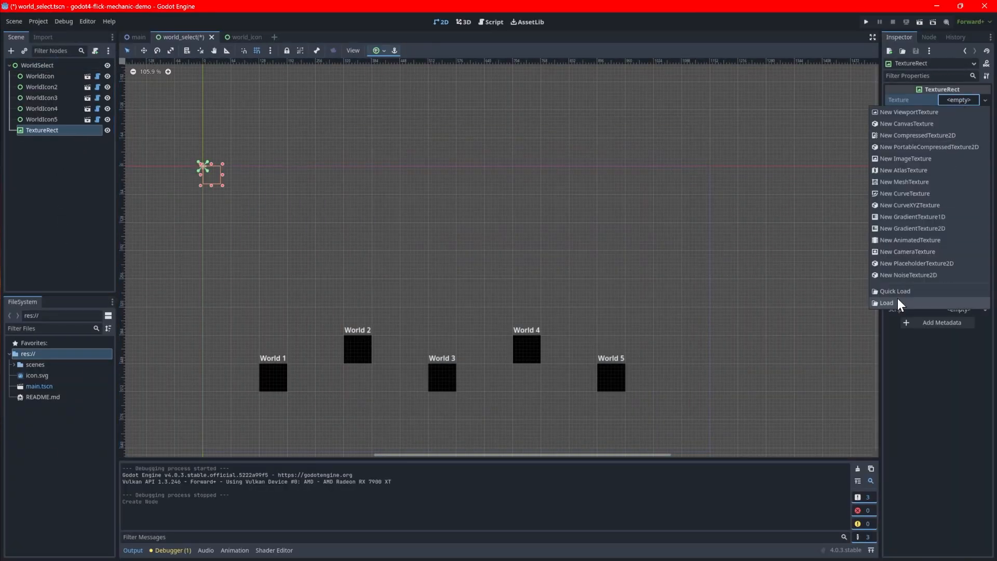
# Step: Load icon.svg into the PlayerIcon TextureRect, size it to 64 pixels, and save the branch as its own scene
pyautogui.click(894, 291)
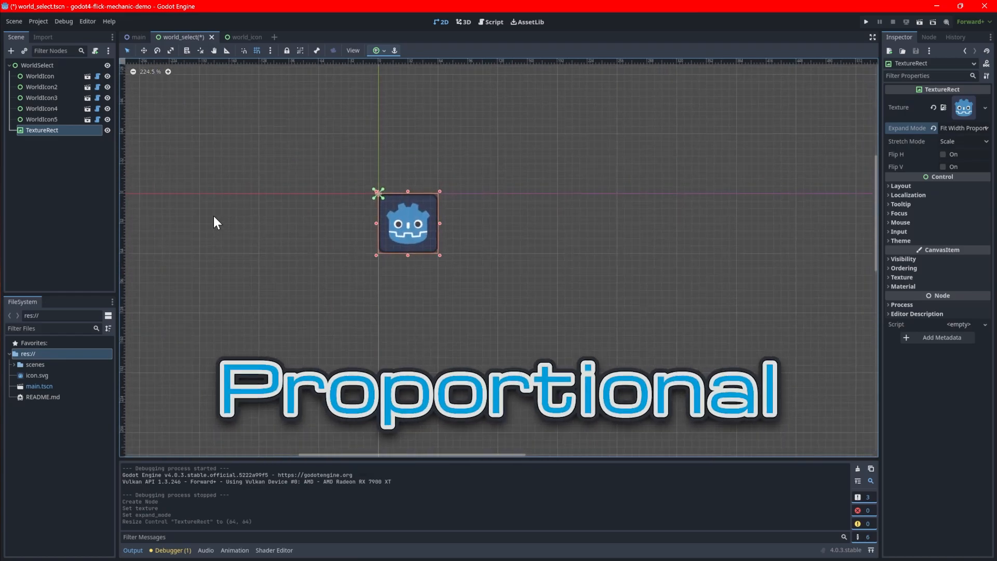
pyautogui.click(902, 185)
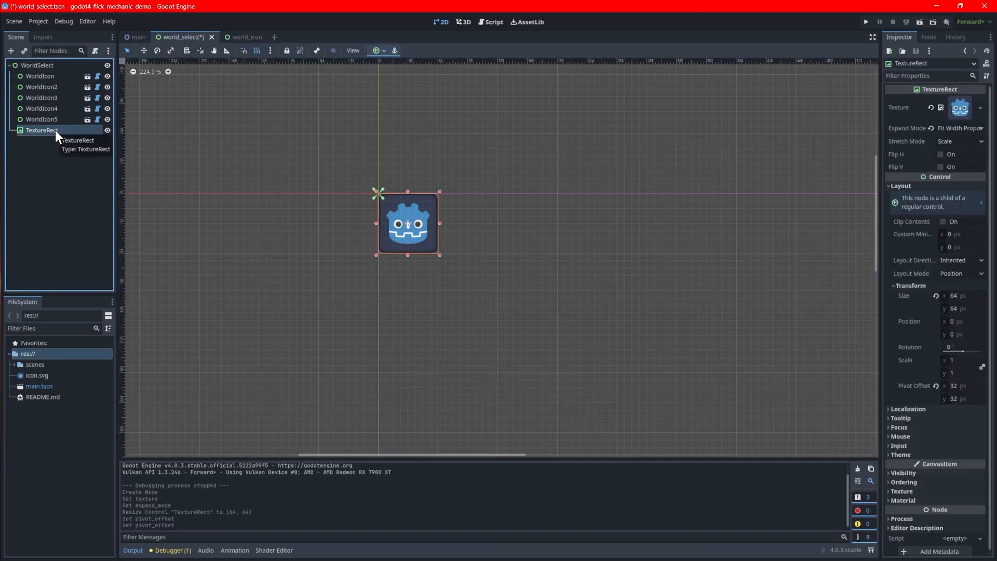
pyautogui.rightClick(39, 130)
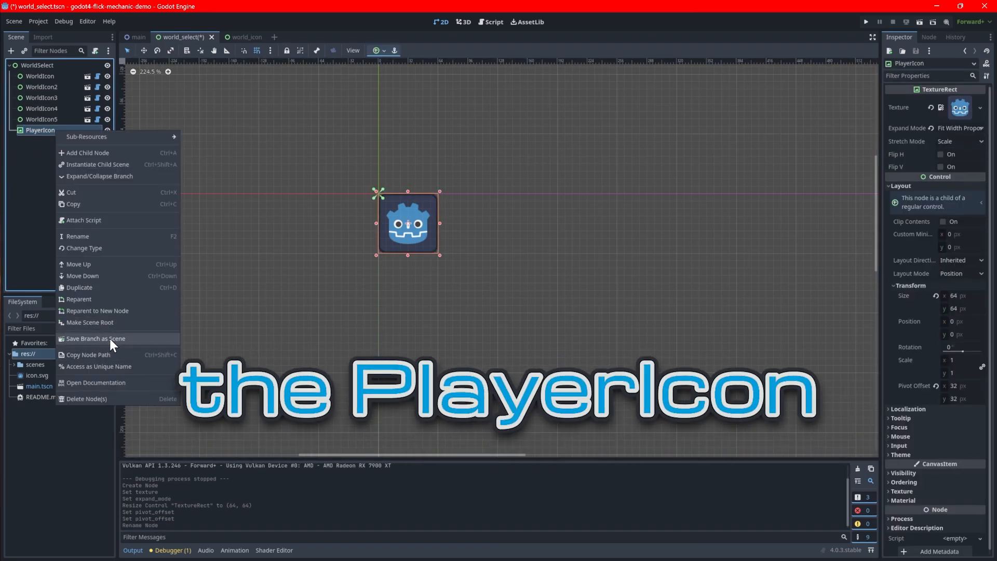
pyautogui.click(96, 339)
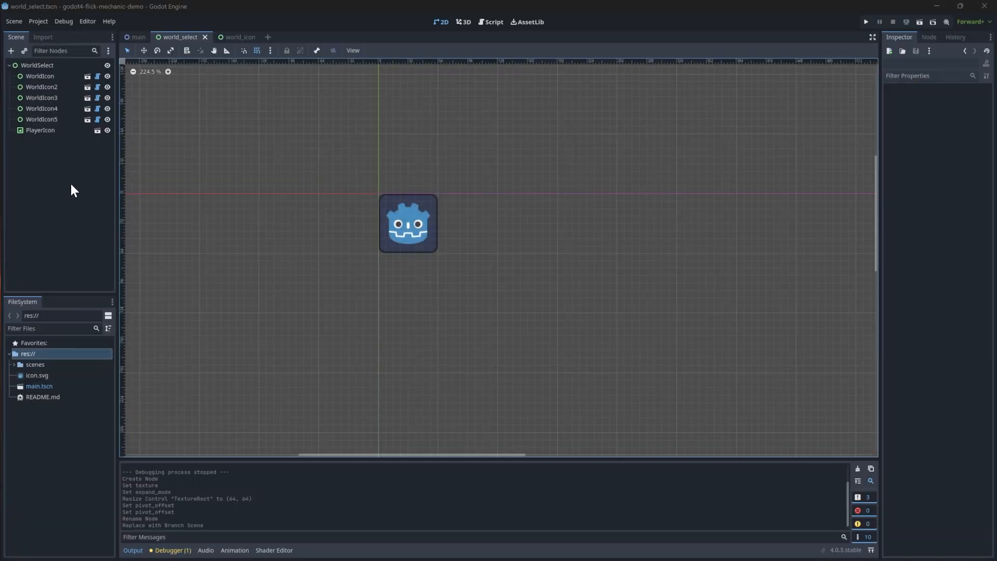
pyautogui.click(38, 64)
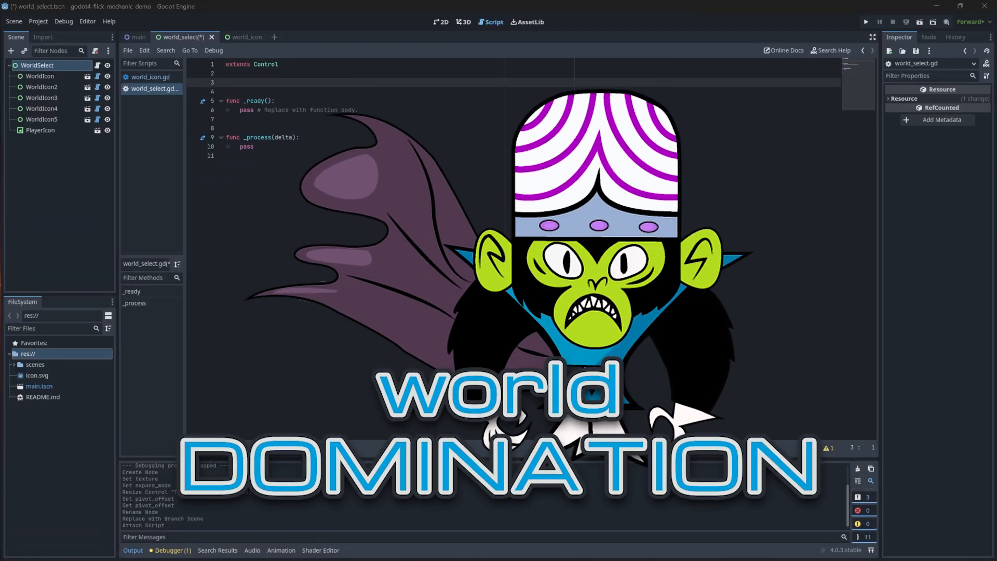
pyautogui.write('@onready var worlds: Array = []')
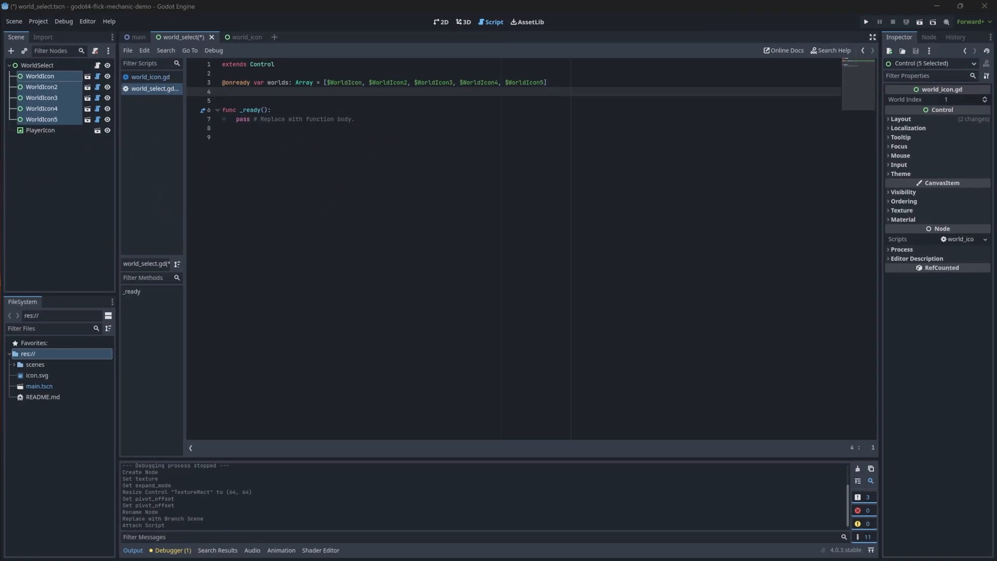
pyautogui.write('var current_world: int = 0')
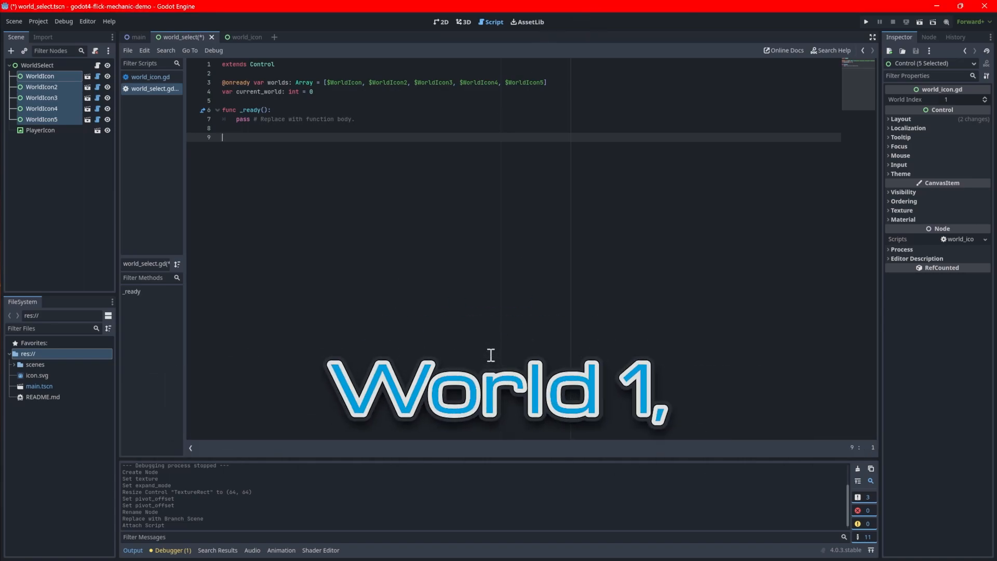
pyautogui.write('$PlayerIcon.global_position = worlds[current_world].global_position')
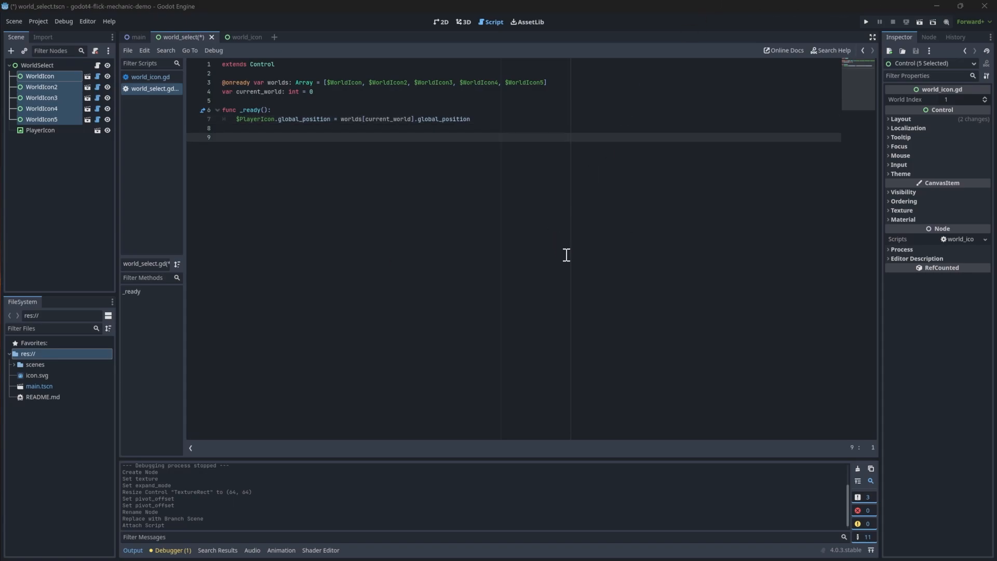
# Step: Write _input handling ui_left and ui_right with bounds checks that updates current_world and moves PlayerIcon, then run it
pyautogui.write('func _input(event):')
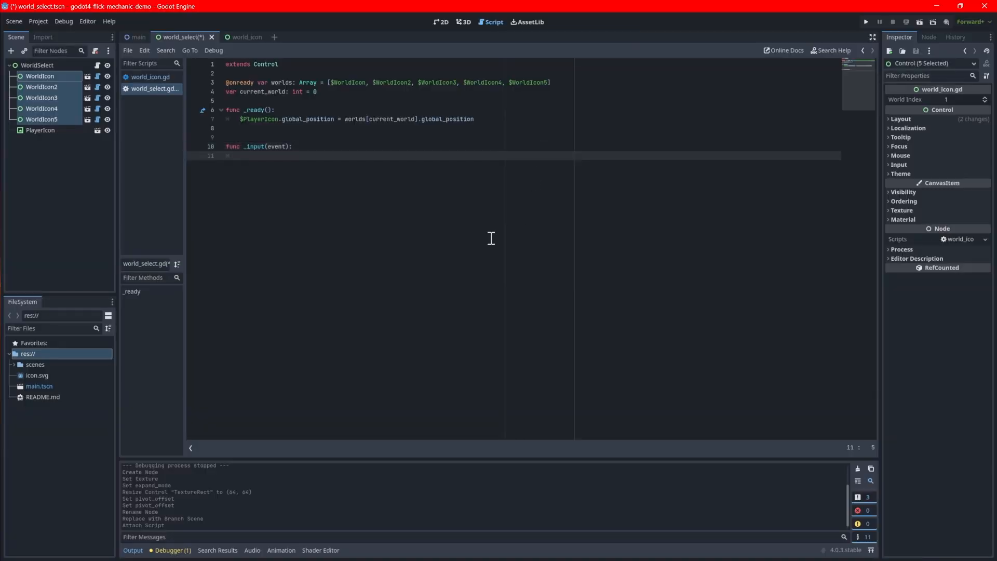
pyautogui.write('if event.is_action_pressed("ui_left") and current_world > 0:')
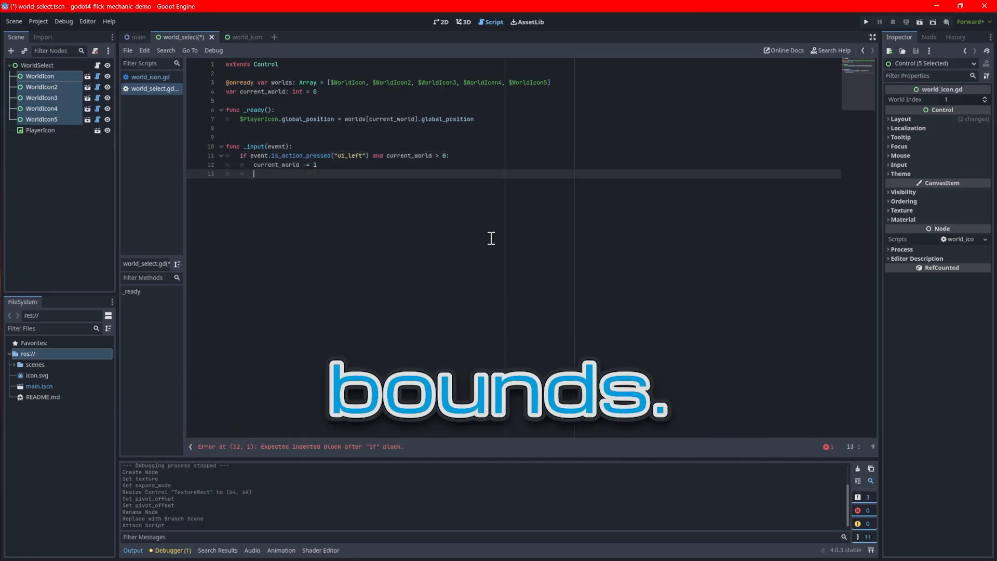
pyautogui.write('$PlayerIcon.global_position = worlds[current_world].global_position')
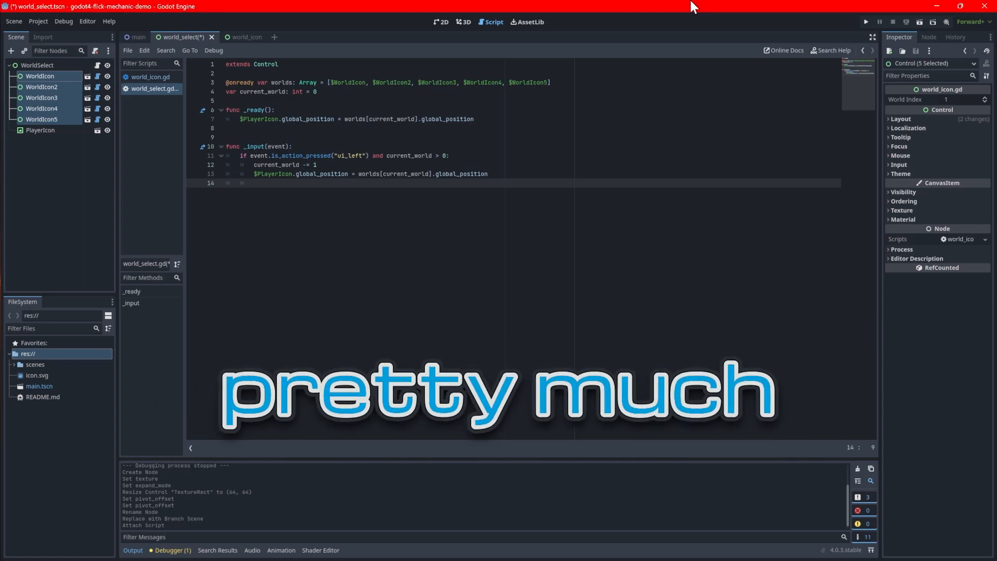
pyautogui.write('if event.is_action_pressed("ui_right") and current_world < worlds.size() - 1:')
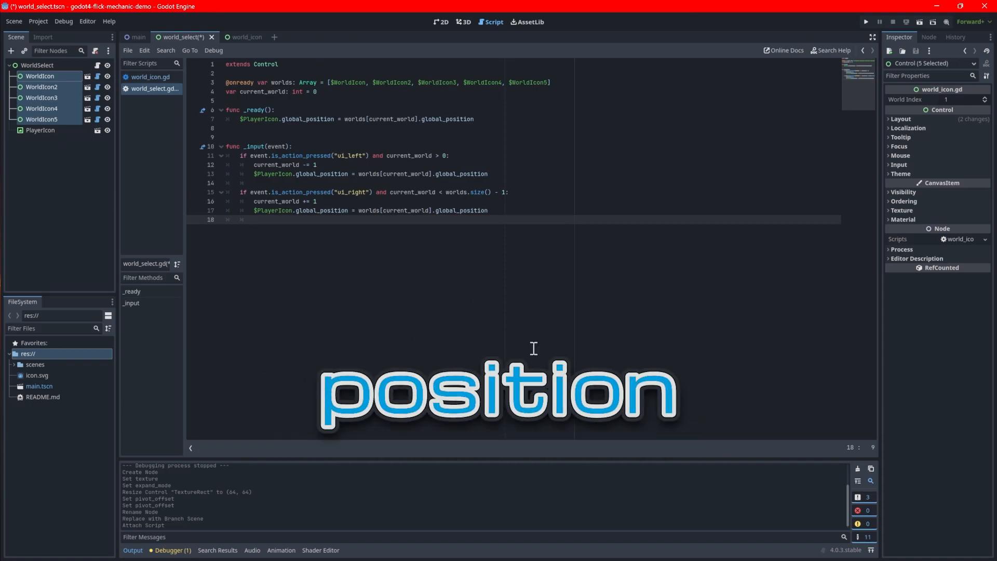
pyautogui.click(865, 21)
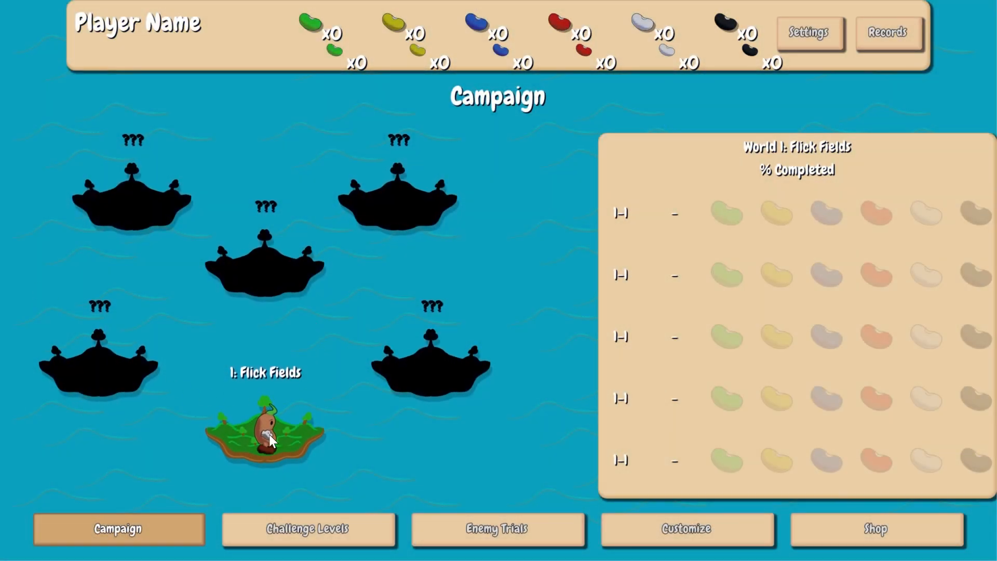
# Step: Click the 1-1 island on the running campaign map to show the 'Are you ready to play' popup and confirm
pyautogui.click(267, 432)
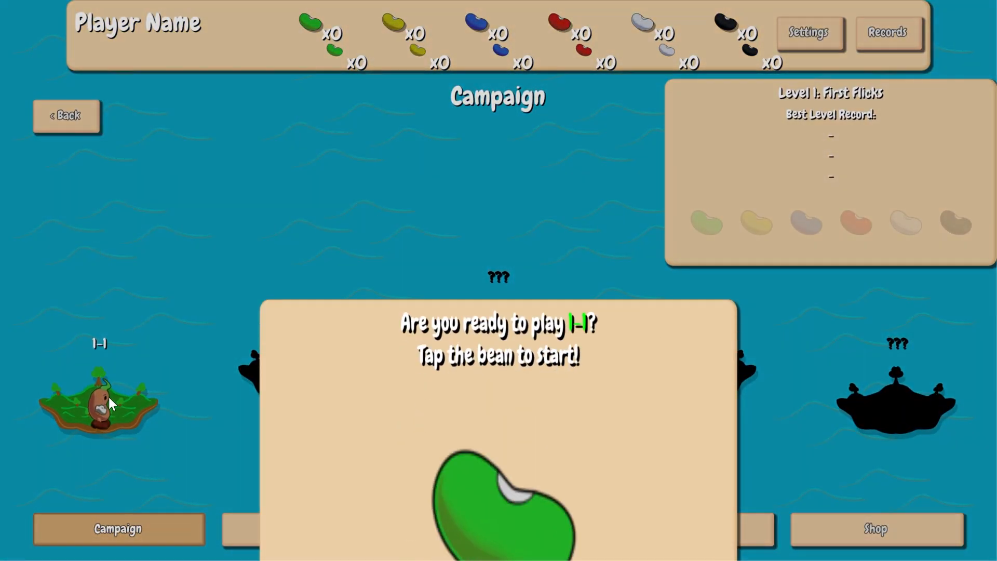
pyautogui.click(499, 496)
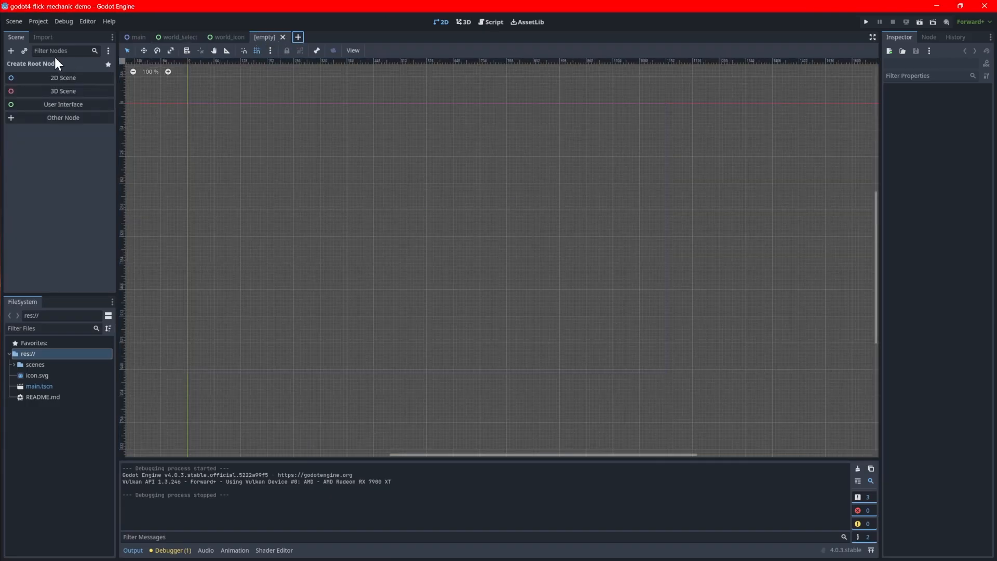
# Step: Create a Control-rooted LevelSelect scene, instance world_icon and make it local to become the level_icon scene
pyautogui.click(62, 104)
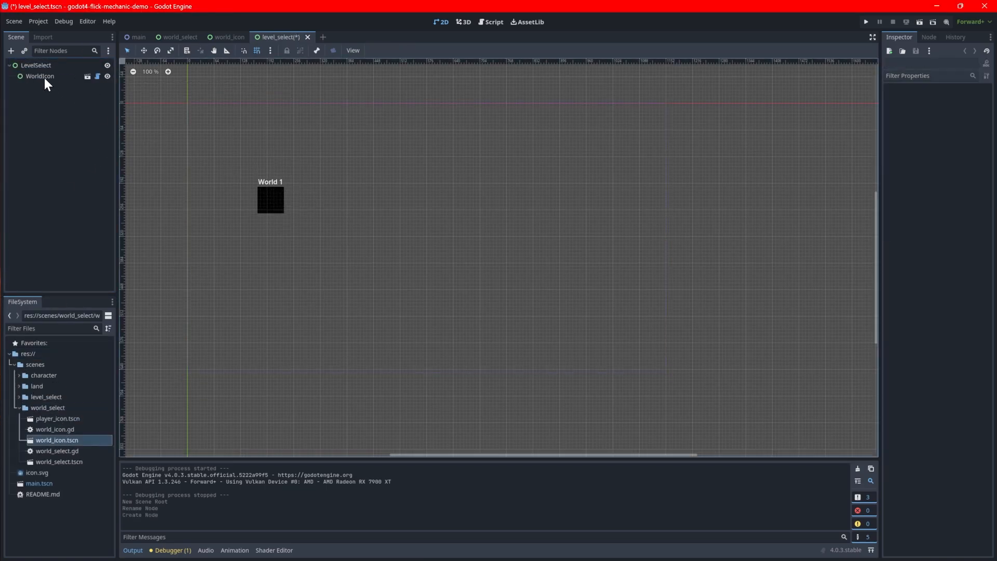
pyautogui.rightClick(39, 75)
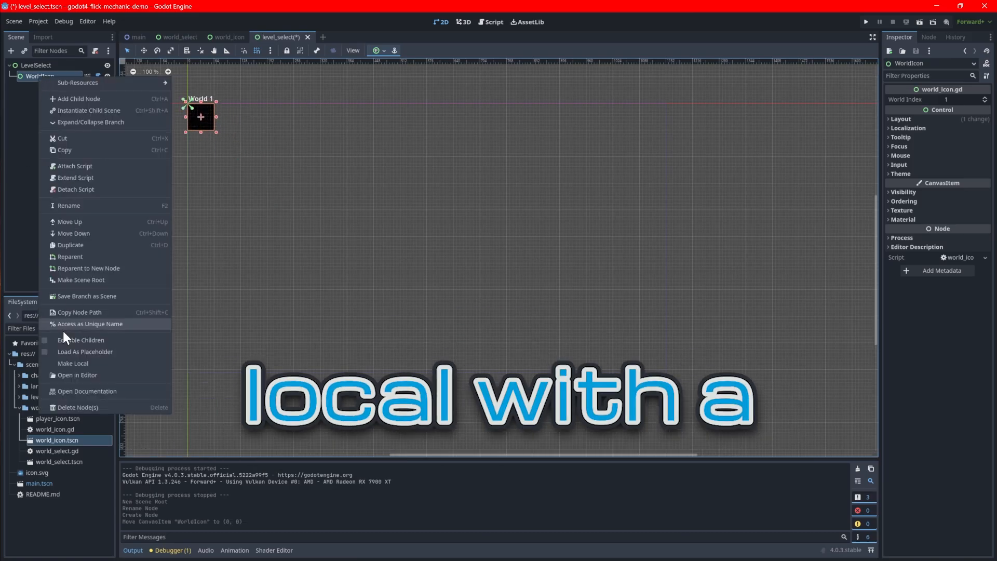
pyautogui.click(72, 364)
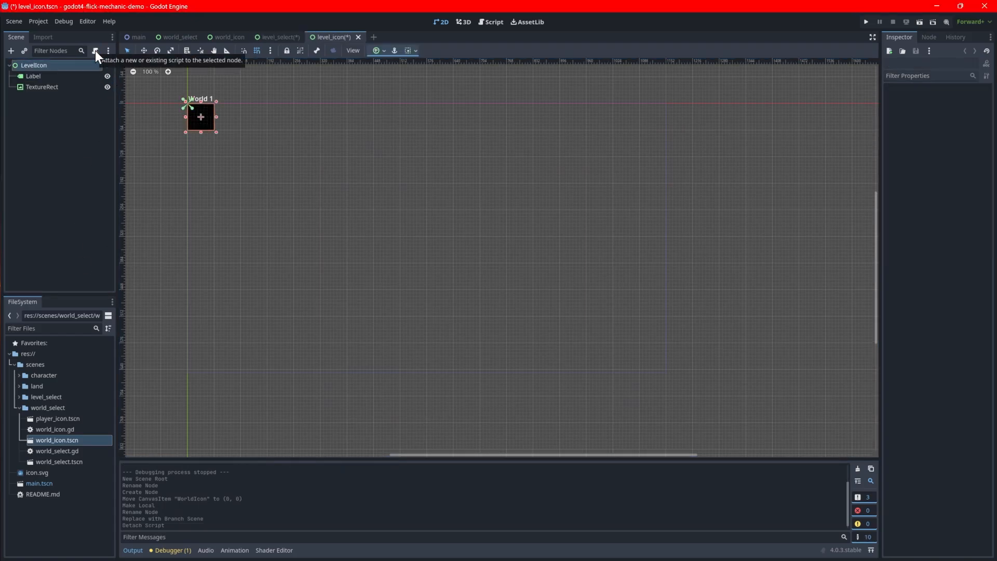
pyautogui.click(95, 51)
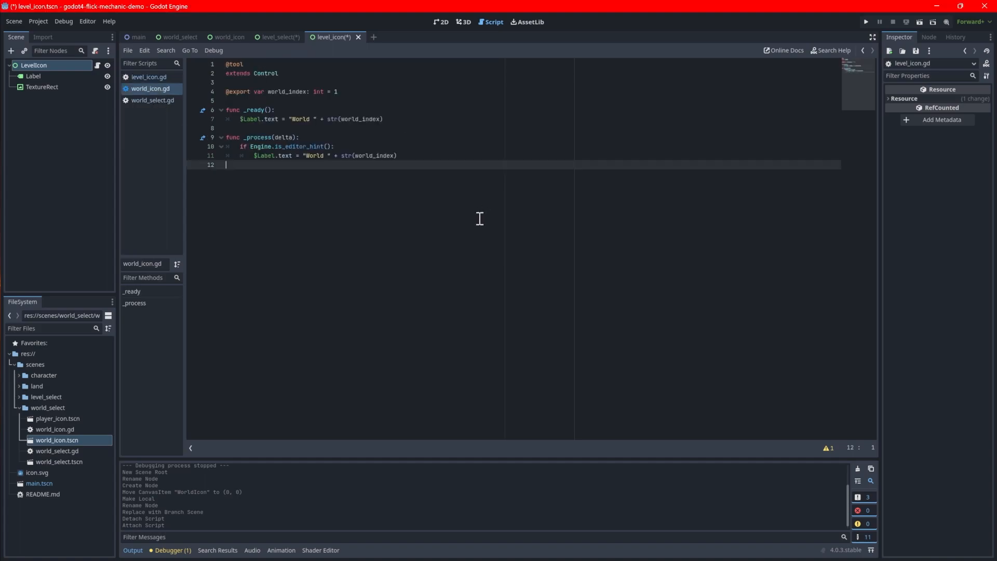
pyautogui.click(148, 76)
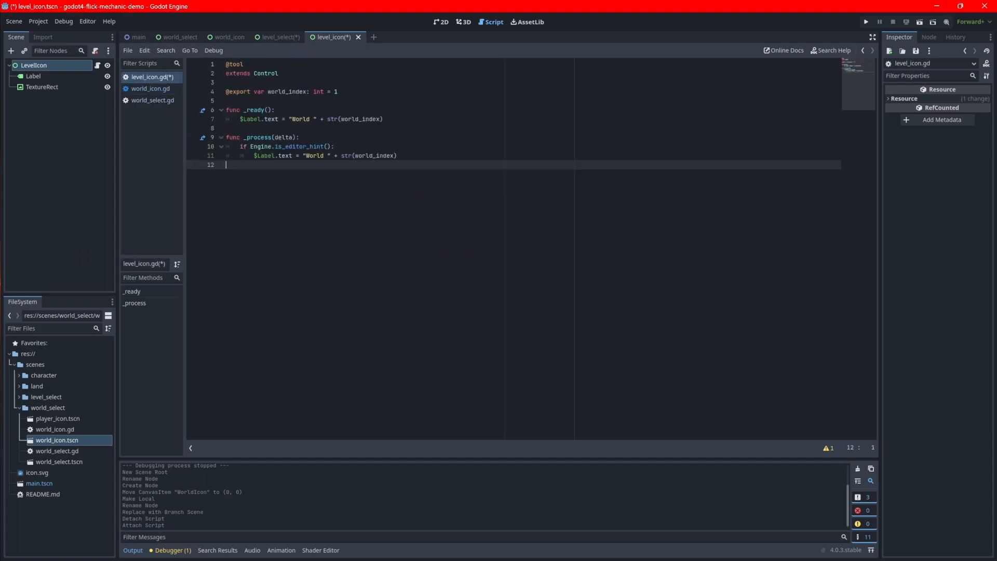
pyautogui.write('class_name LevelIcon')
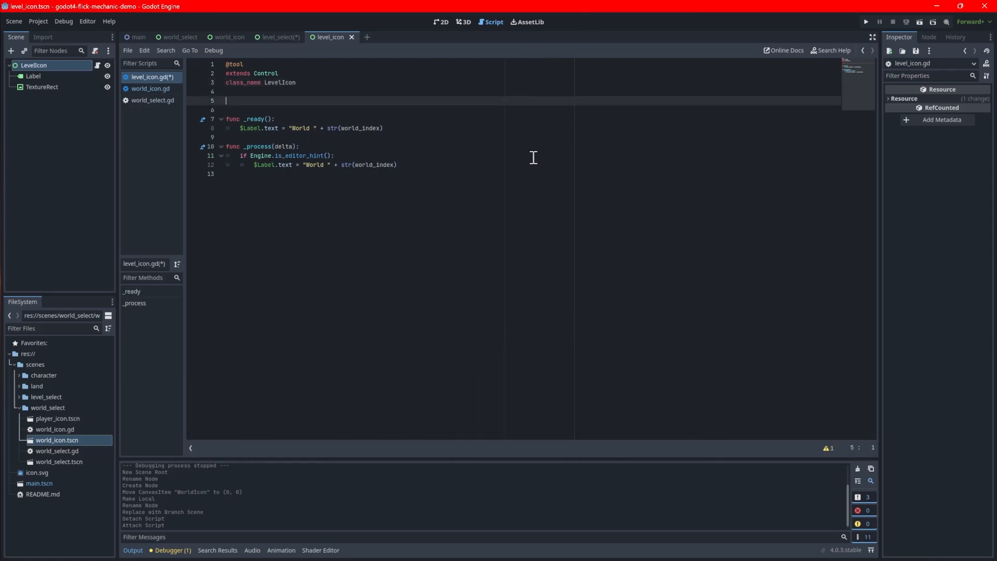
pyautogui.write('@export var level_name := "1"')
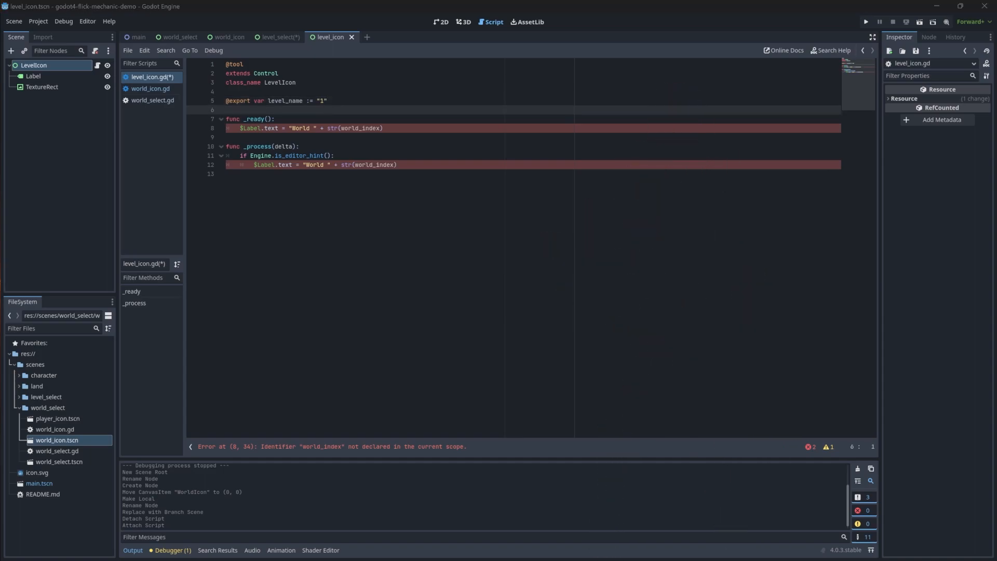
pyautogui.write('@export var next_level_up: LevelIcon')
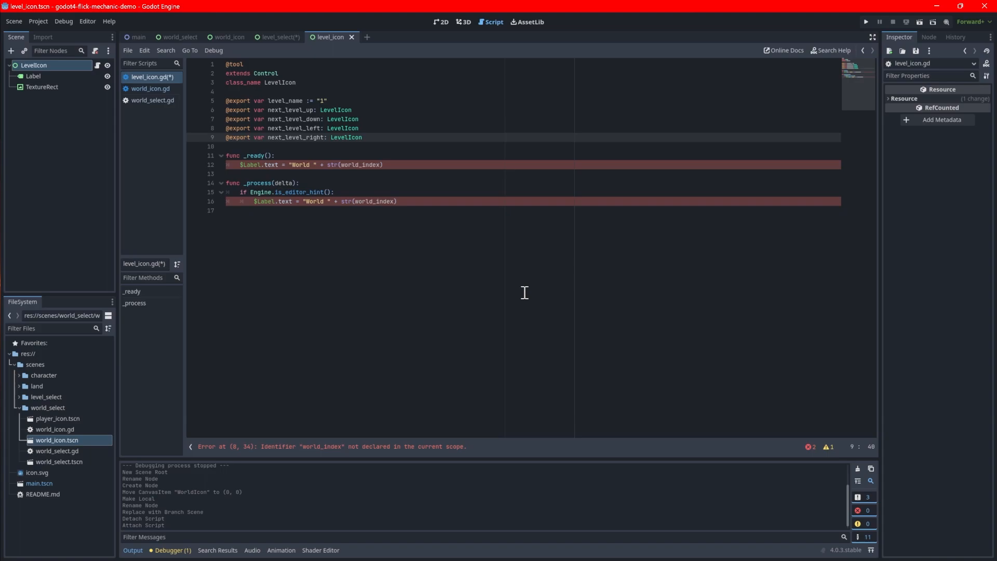
# Step: Replace the world_index label lines so the label reads "Level " plus level_name
pyautogui.click(363, 138)
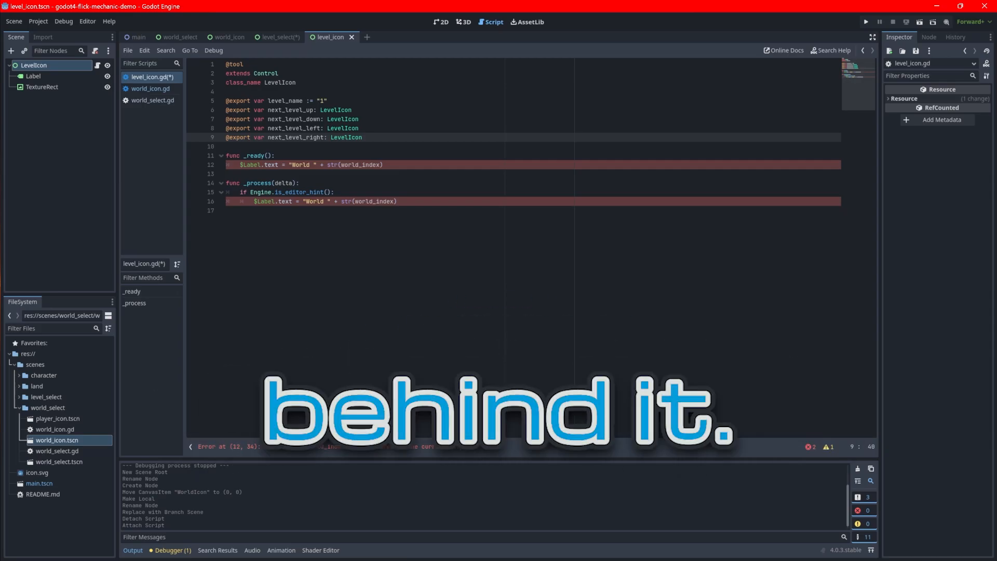
pyautogui.click(357, 165)
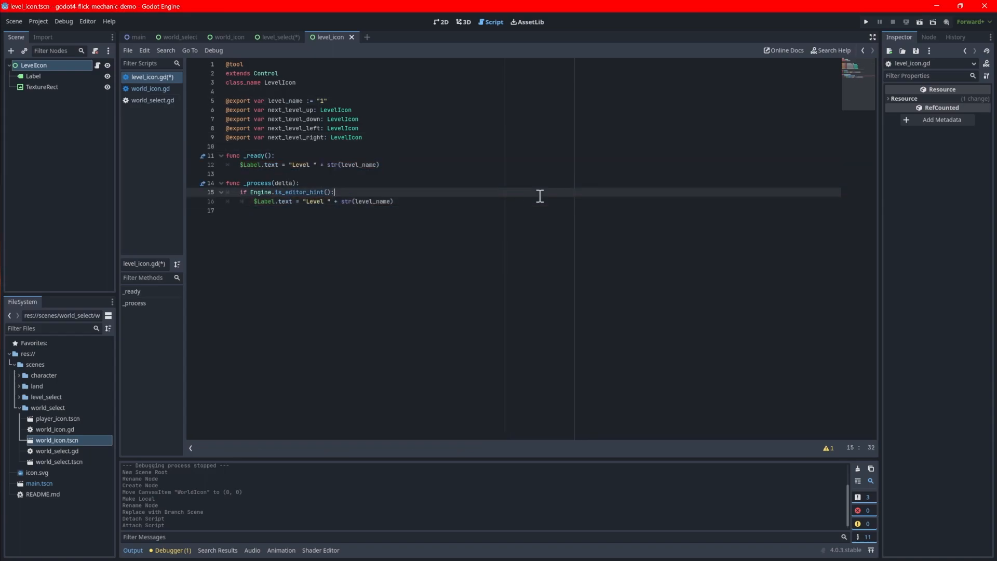
pyautogui.click(440, 22)
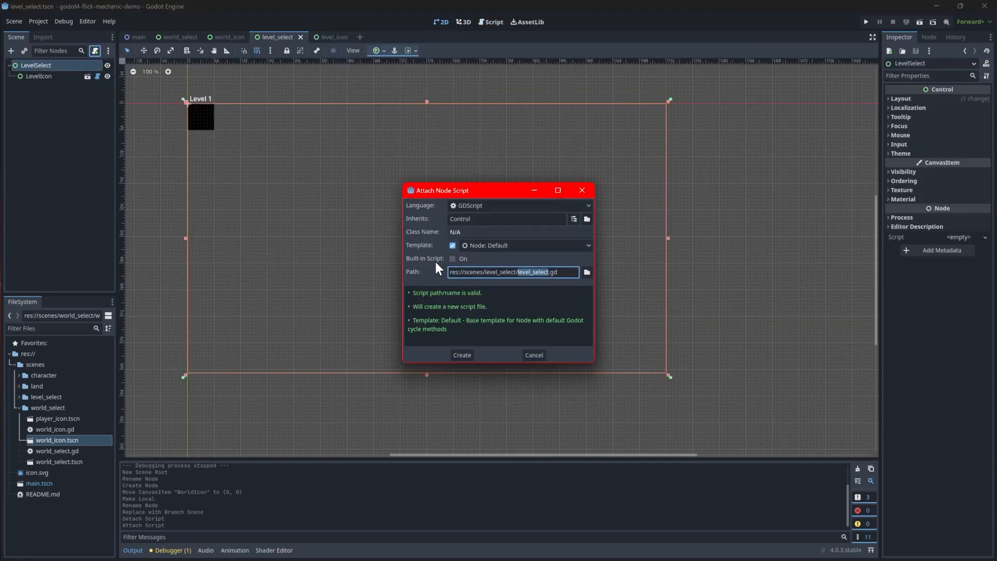
pyautogui.click(461, 355)
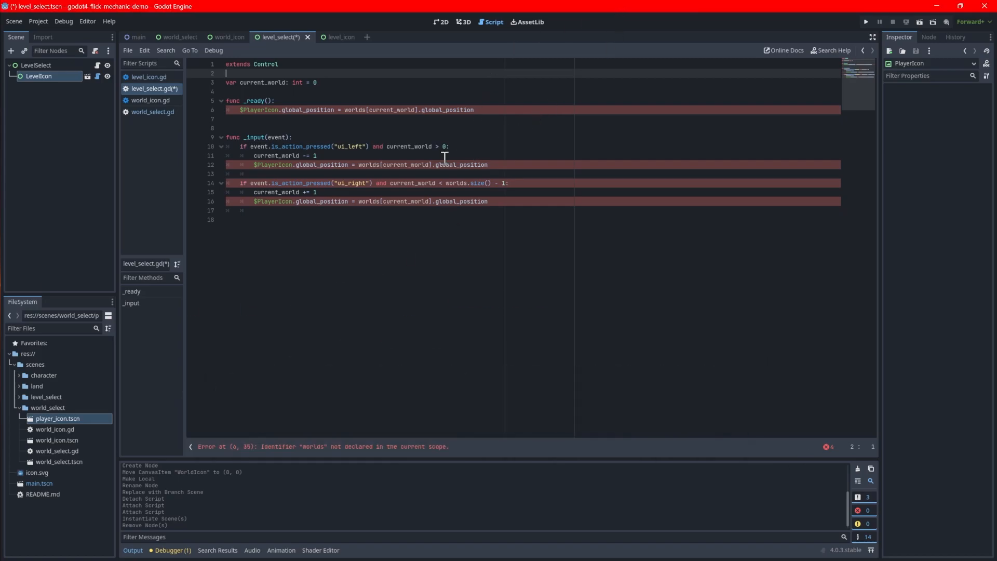
pyautogui.write('class_name LevelSelect')
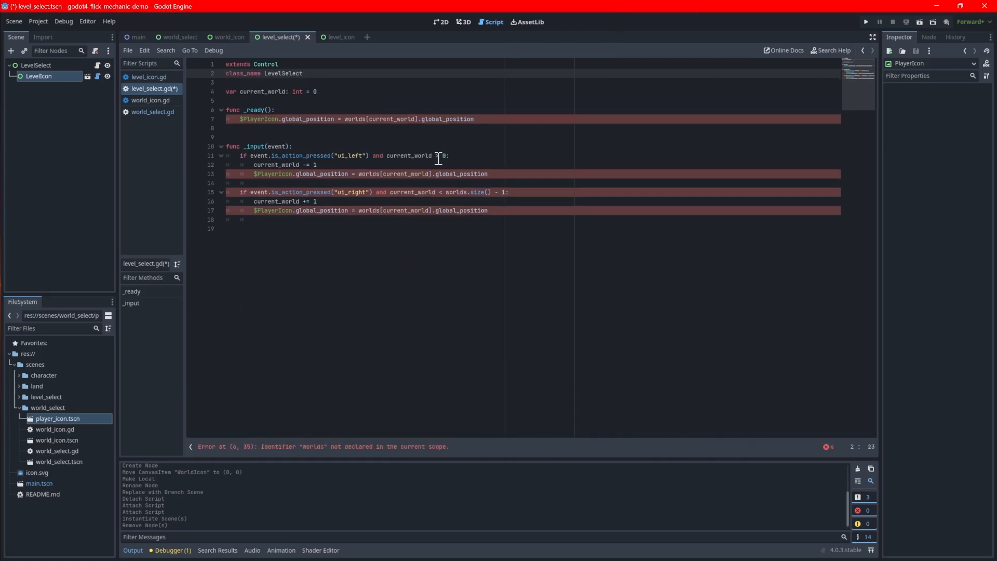
pyautogui.write('@onready var current_level: LevelIcon = $LevelIcon')
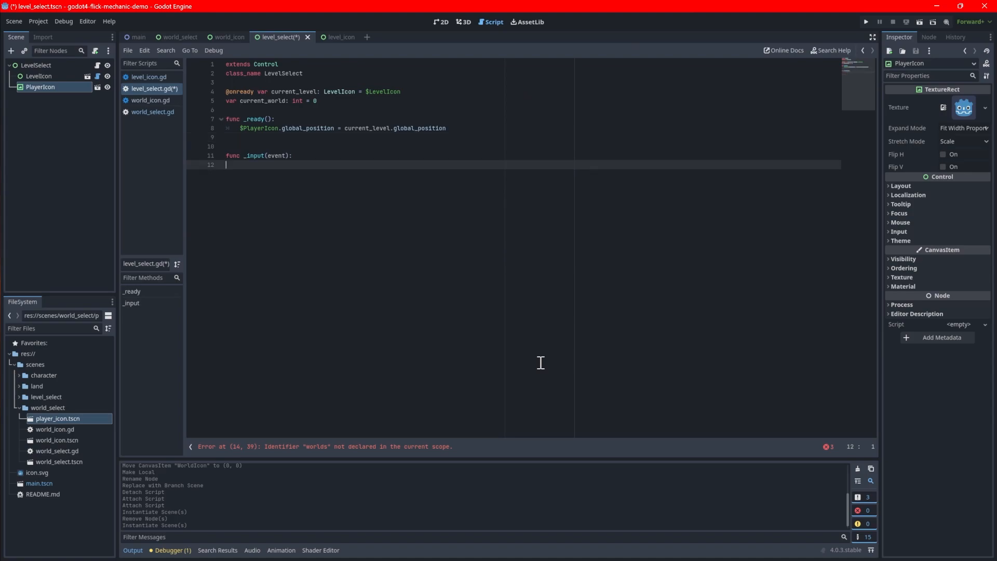
# Step: Handle ui_left/right/up/down by moving current_level to its next_level neighbour and placing PlayerIcon there
pyautogui.write('if event.is_action_pressed("ui_left") and current_level.next_level_left:')
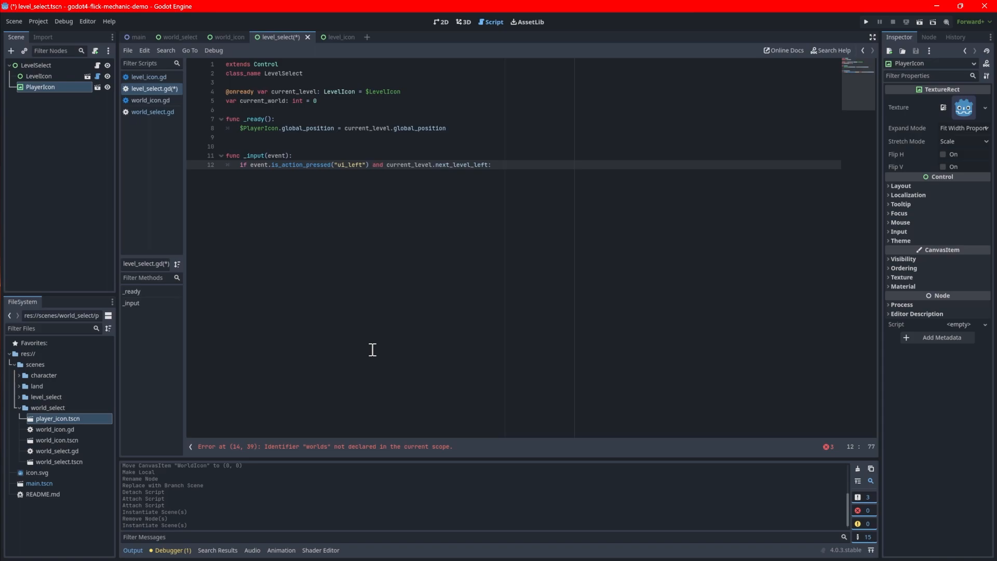
pyautogui.write('current_level = current_level.next_level_left')
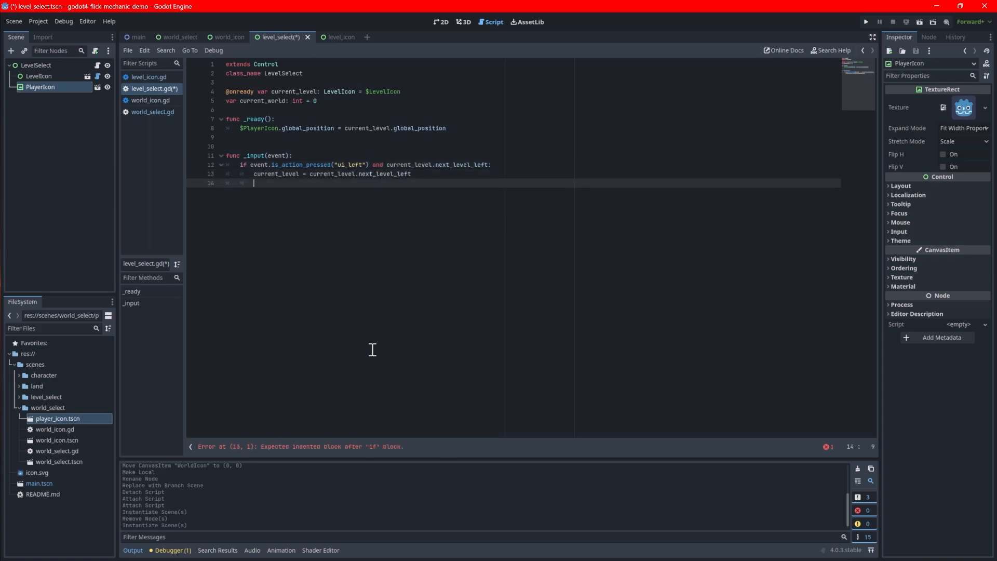
pyautogui.write('$PlayerIcon.global_position = current_level.global_position')
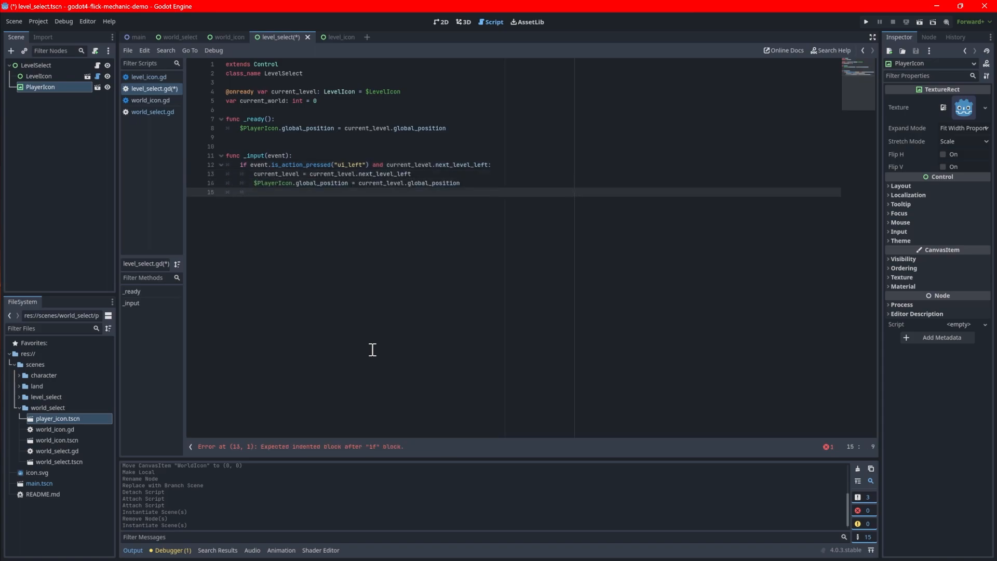
pyautogui.write('if event.is_action_pressed("ui_right") and current_level.next_level_right:')
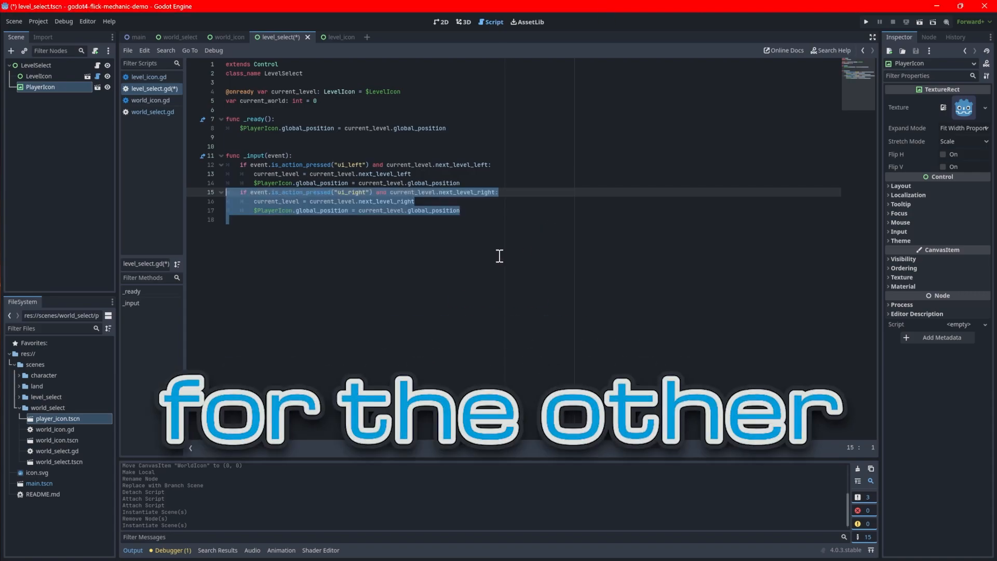
pyautogui.write('if event.is_action_pressed("ui_up") and current_level.next_level_up:')
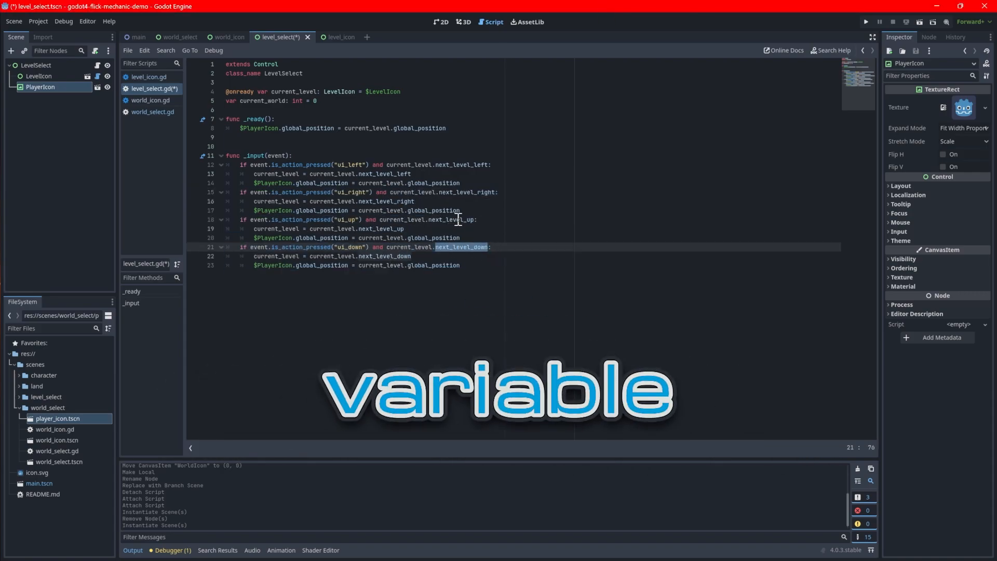
pyautogui.click(443, 21)
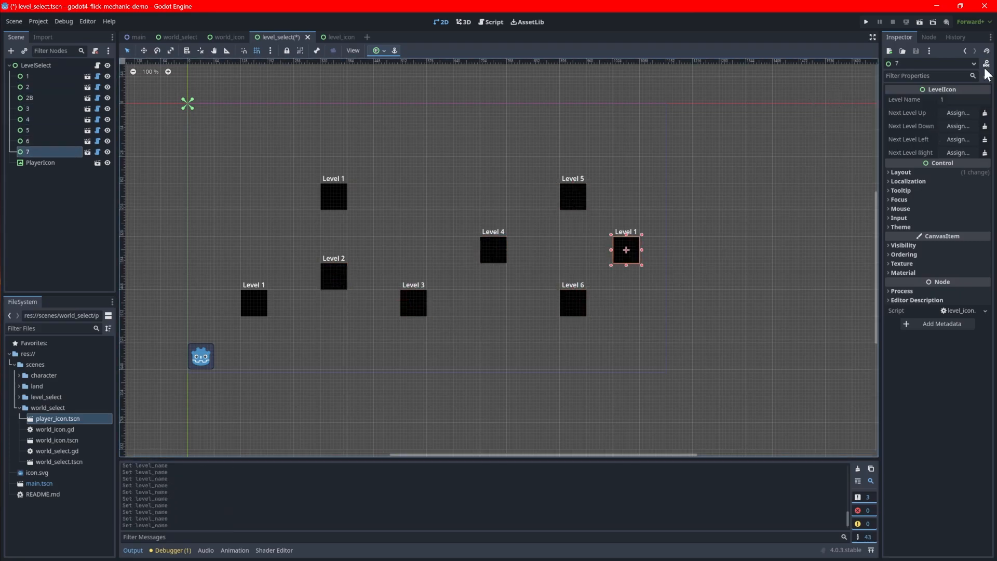
# Step: Assign each level icon's Next Level Up/Down/Left/Right neighbours in the Inspector, e.g. Level 2 right of Level 1, then run the scene
pyautogui.click(36, 64)
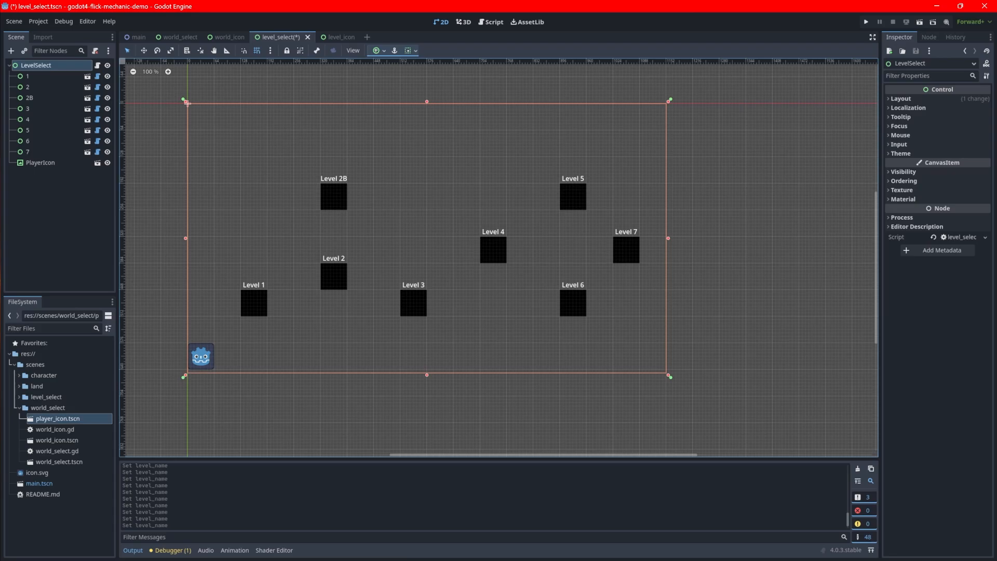
pyautogui.click(27, 76)
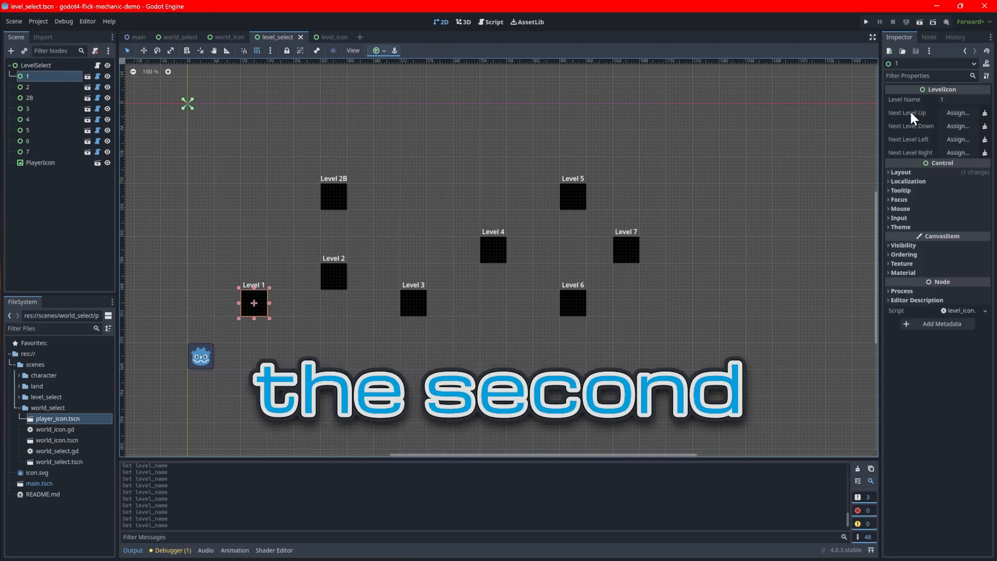
pyautogui.click(956, 152)
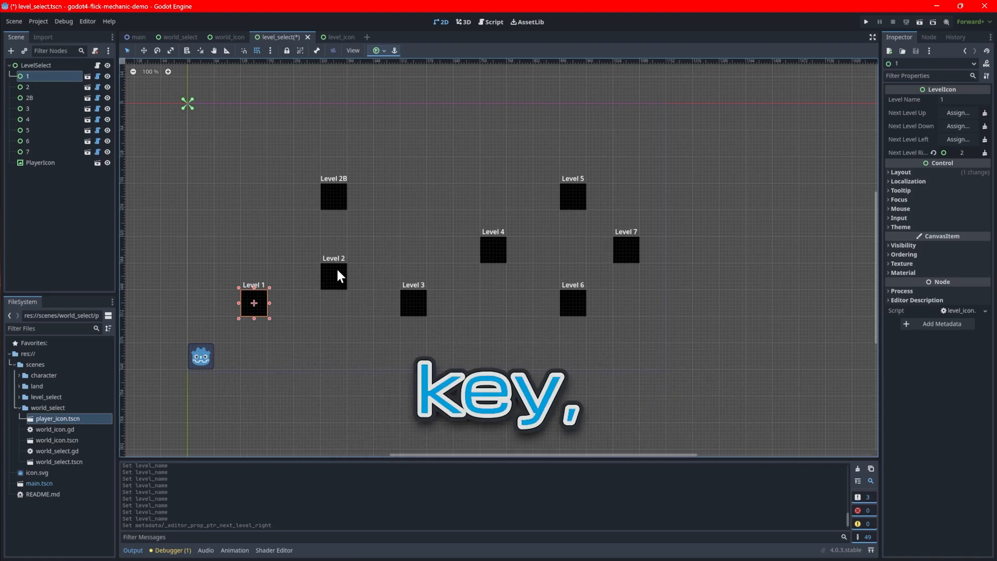
pyautogui.click(959, 139)
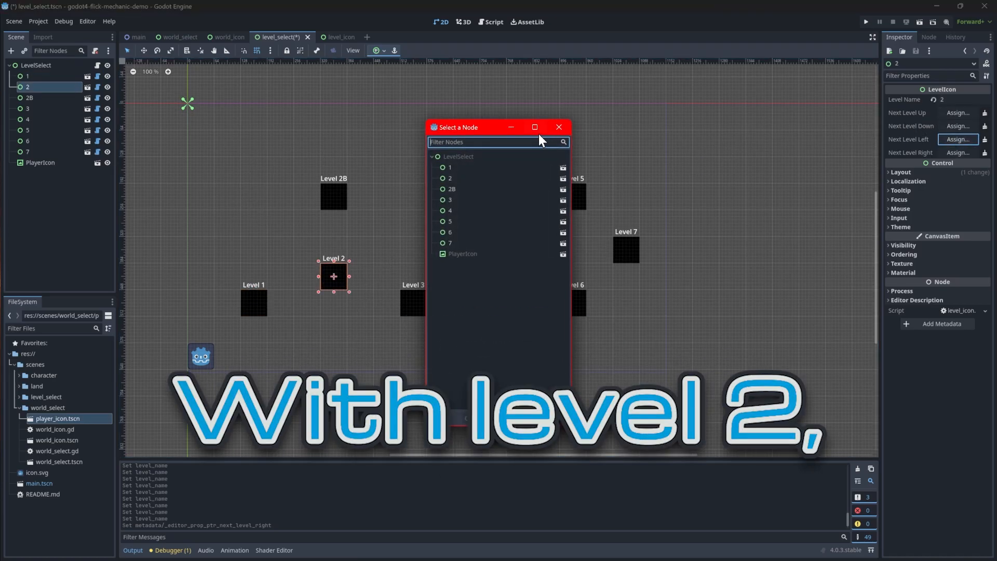
pyautogui.click(449, 168)
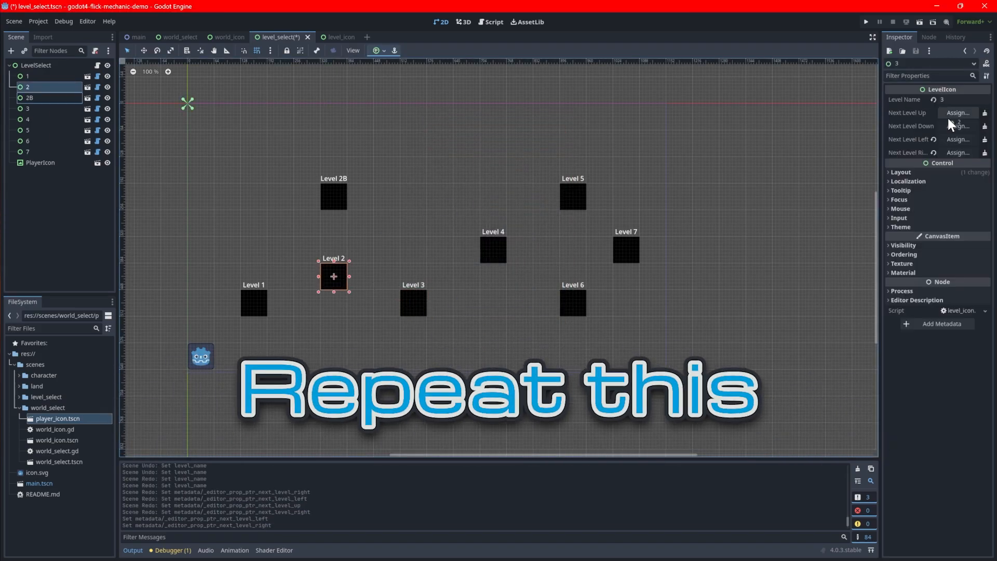
pyautogui.click(27, 119)
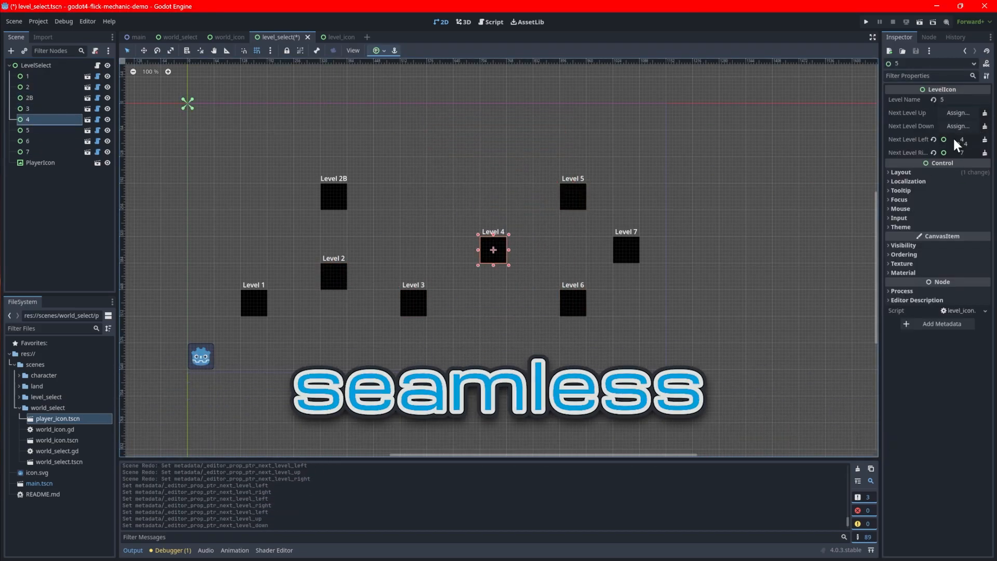
pyautogui.click(865, 21)
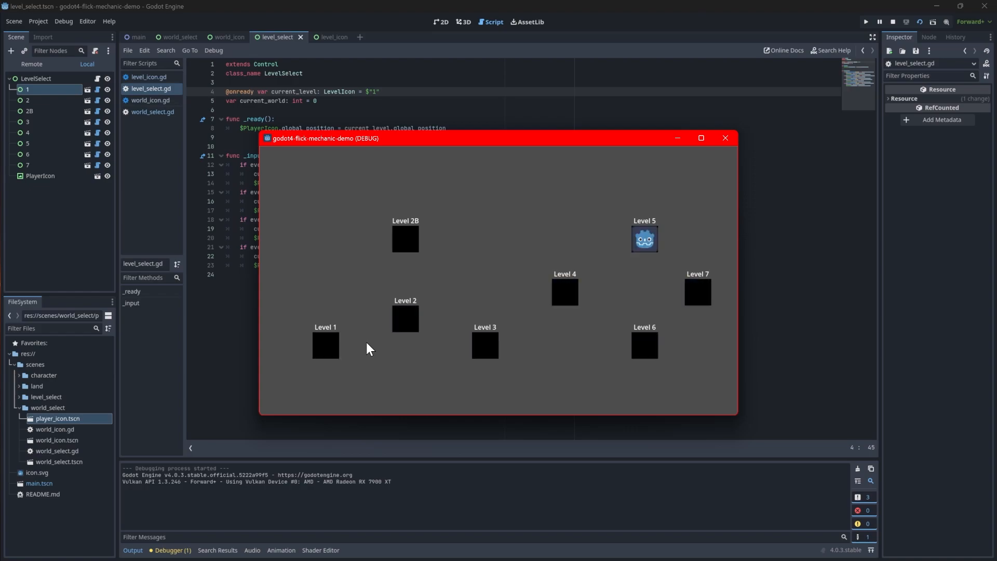
# Step: Run the level select scene, move the player icon between levels with arrow keys, then stop
pyautogui.click(724, 138)
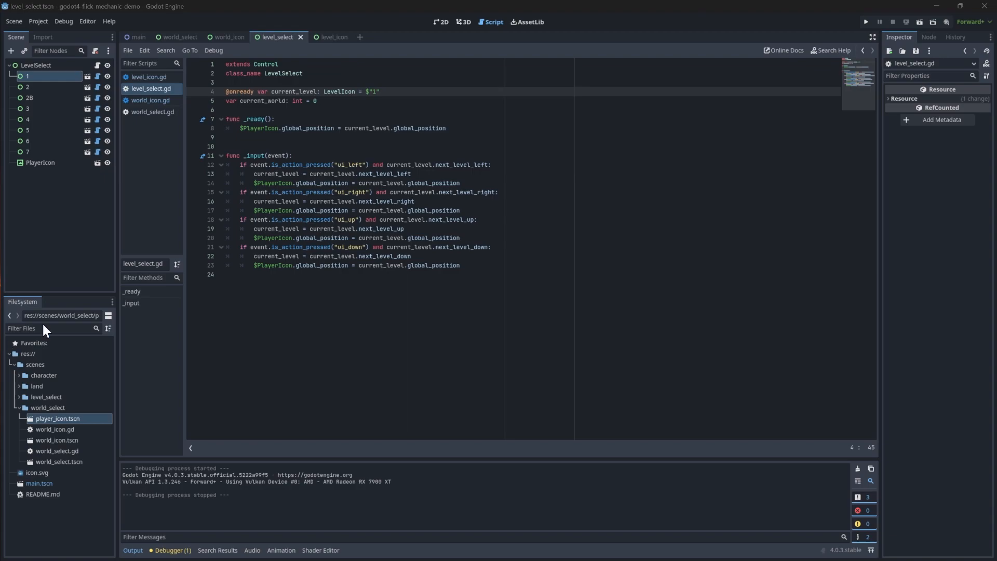
pyautogui.moveTo(161, 107)
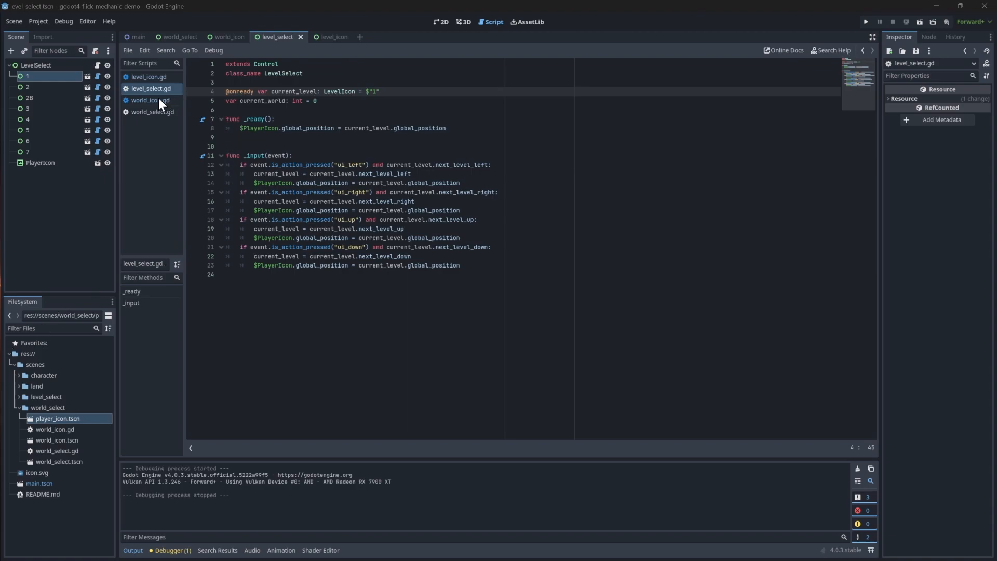
# Step: In world_icon.gd, export level_select_packed as a PackedScene loaded from the level select file
pyautogui.click(150, 100)
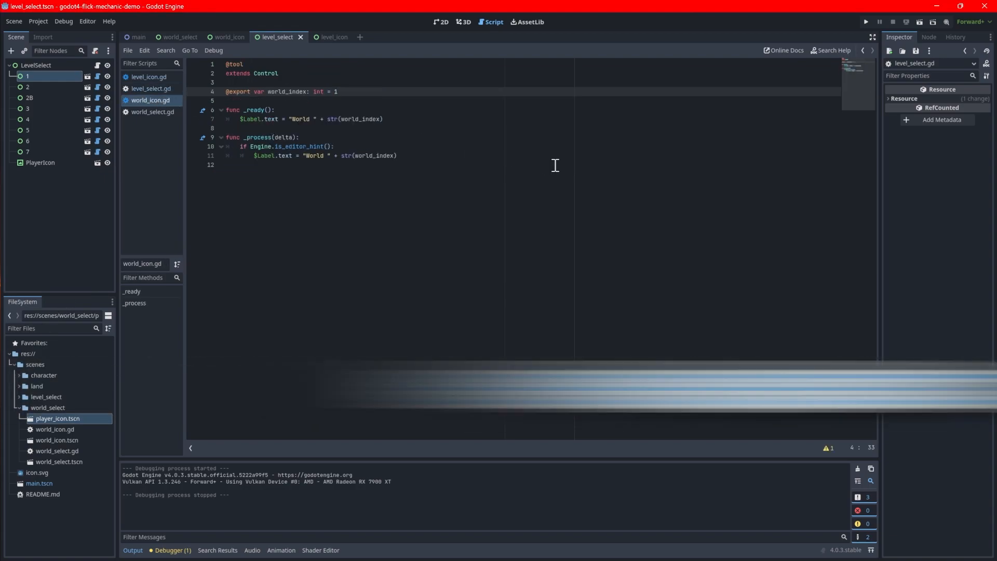
pyautogui.press('Return')
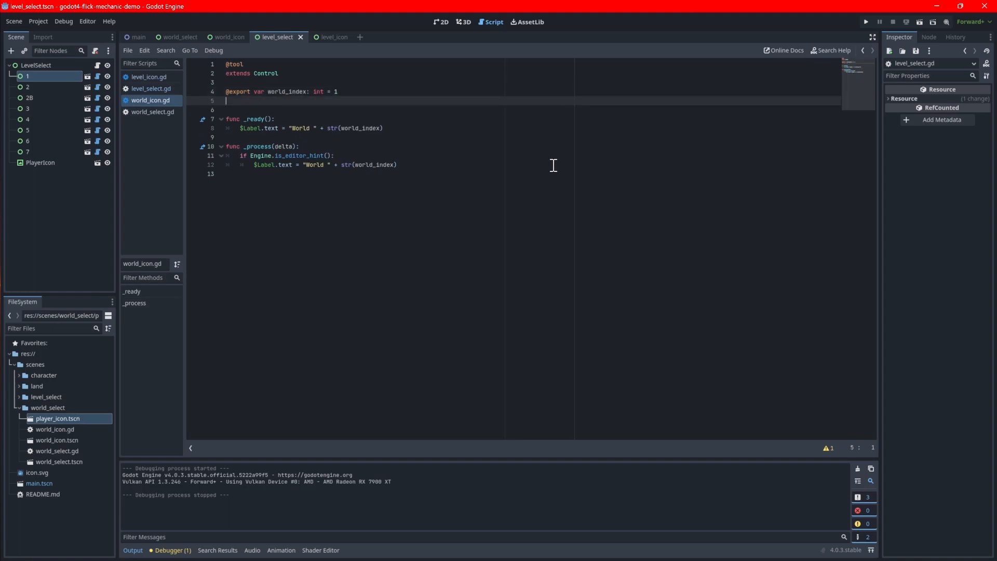
pyautogui.write('@export var level_select_packed: PackedScene = load("res://level_select/level_select.tscn')
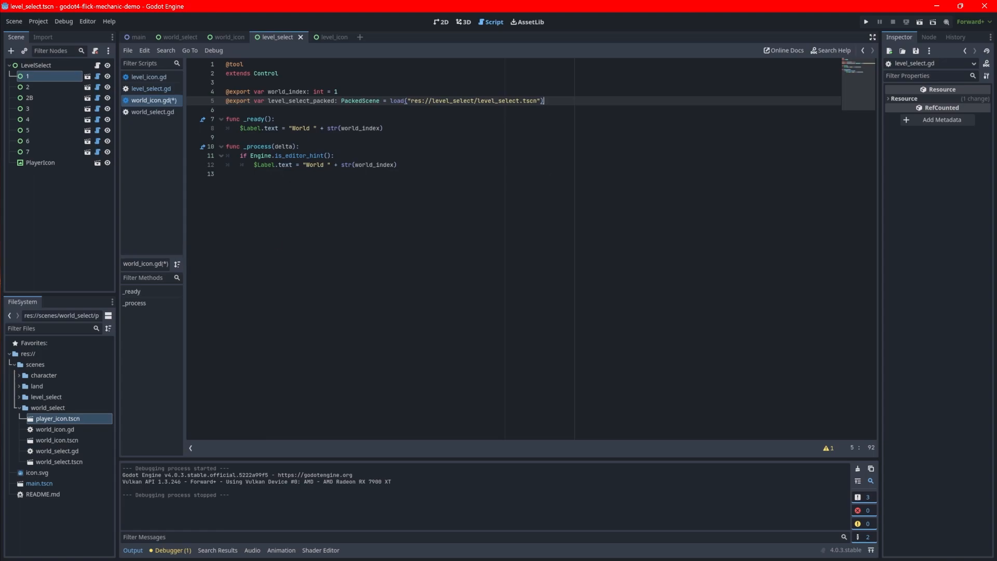
pyautogui.click(535, 108)
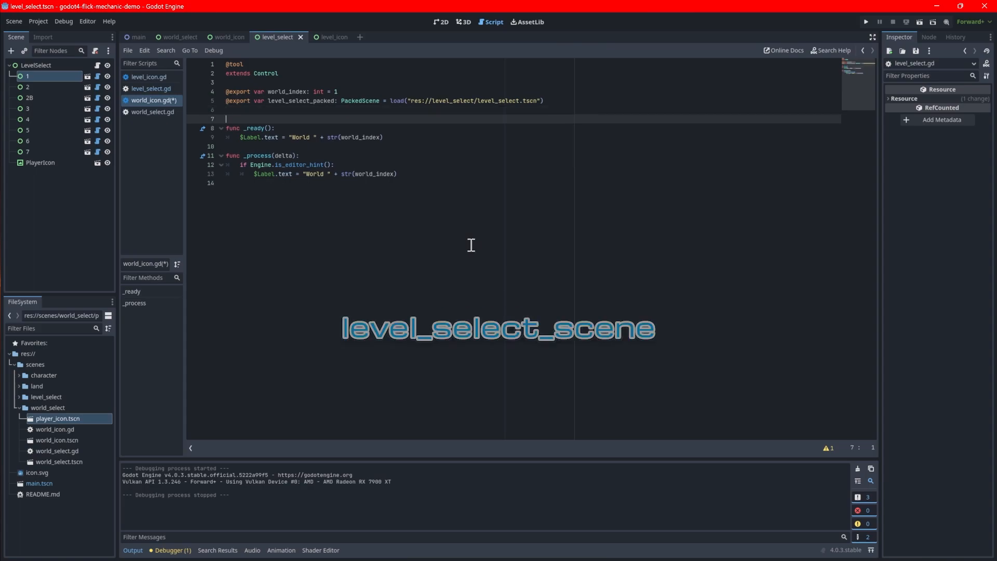
pyautogui.write('@onready var level_select_scene: LevelSelect = level_select_packed.instantiate()')
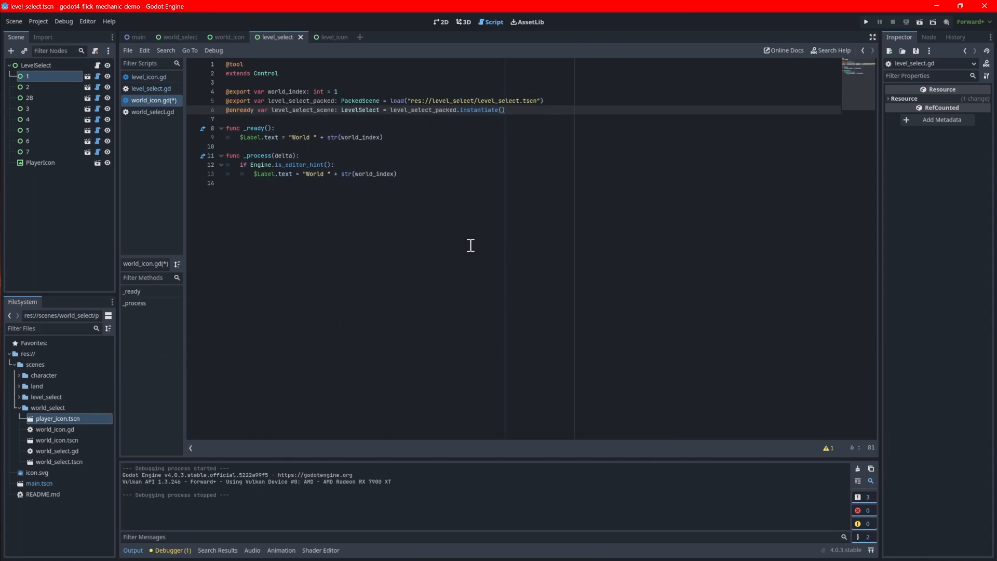
pyautogui.moveTo(501, 211)
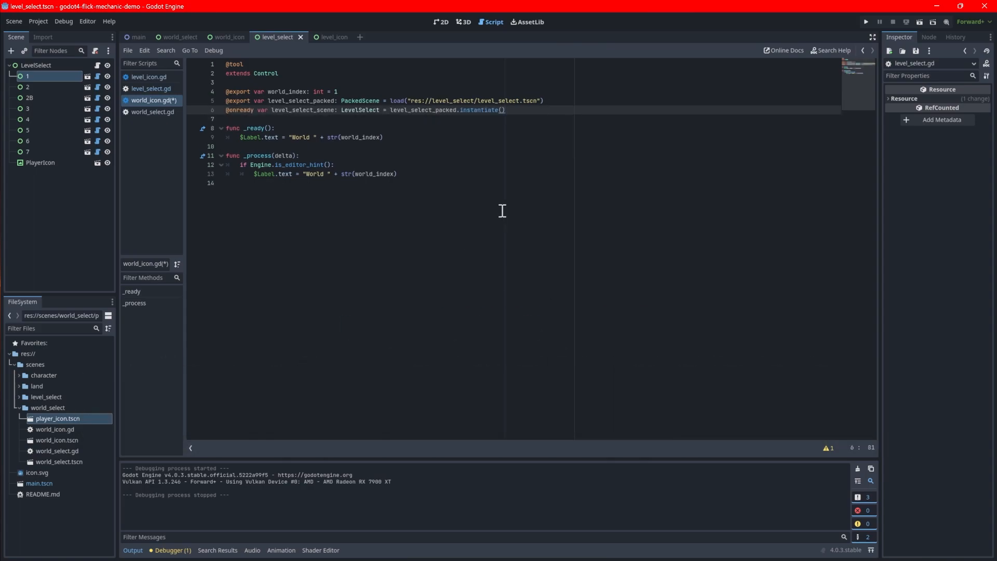
pyautogui.click(506, 109)
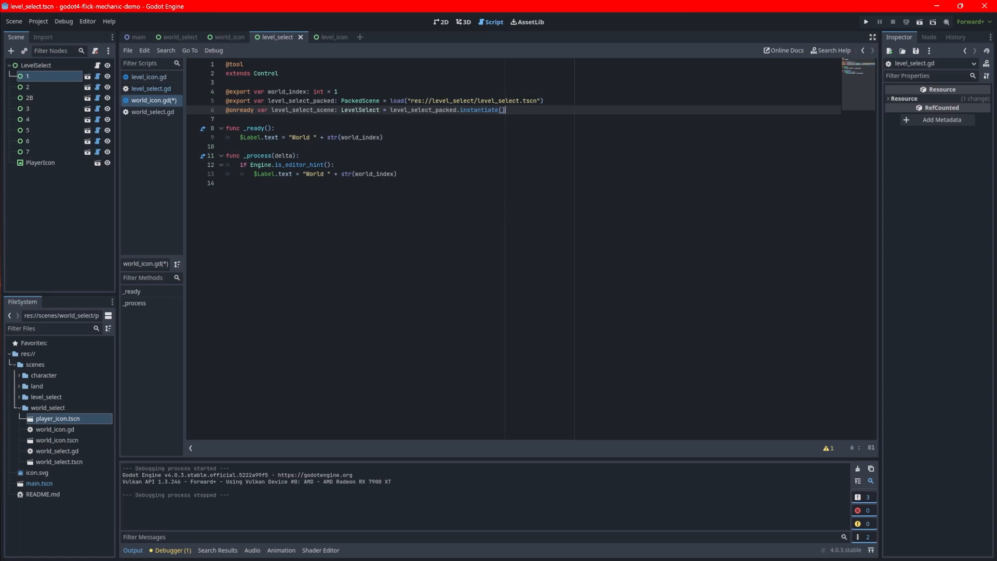
pyautogui.click(152, 112)
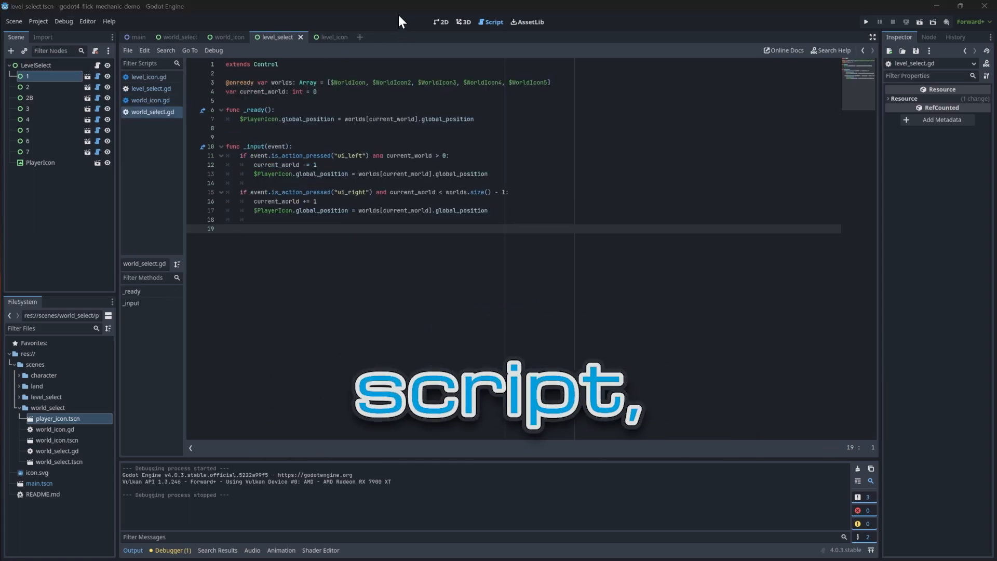
# Step: In world_select.gd's _input, add if event.is_action_pressed("ui_accept"):
pyautogui.write('if event.is_action_pressed("ui_accept"):')
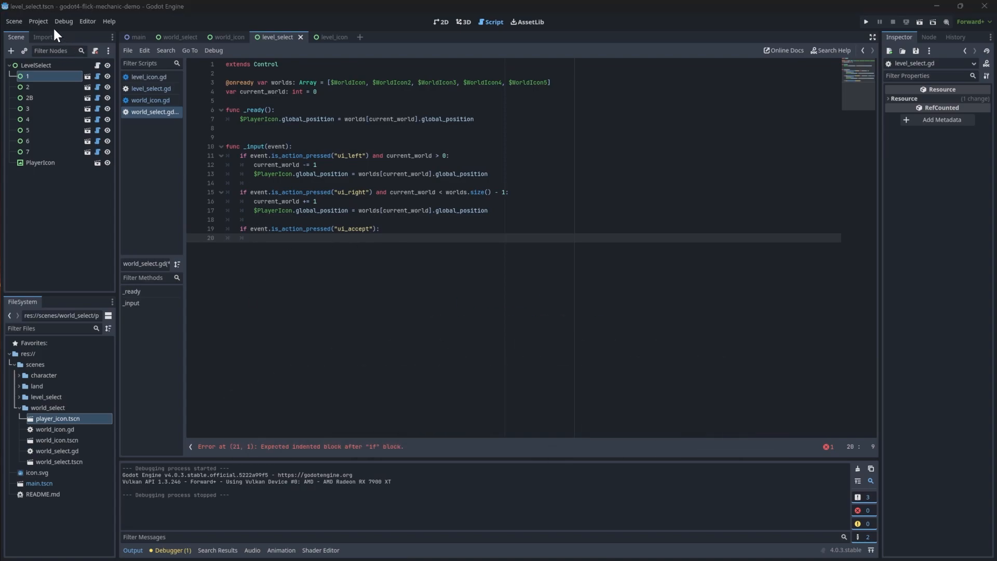
pyautogui.click(38, 21)
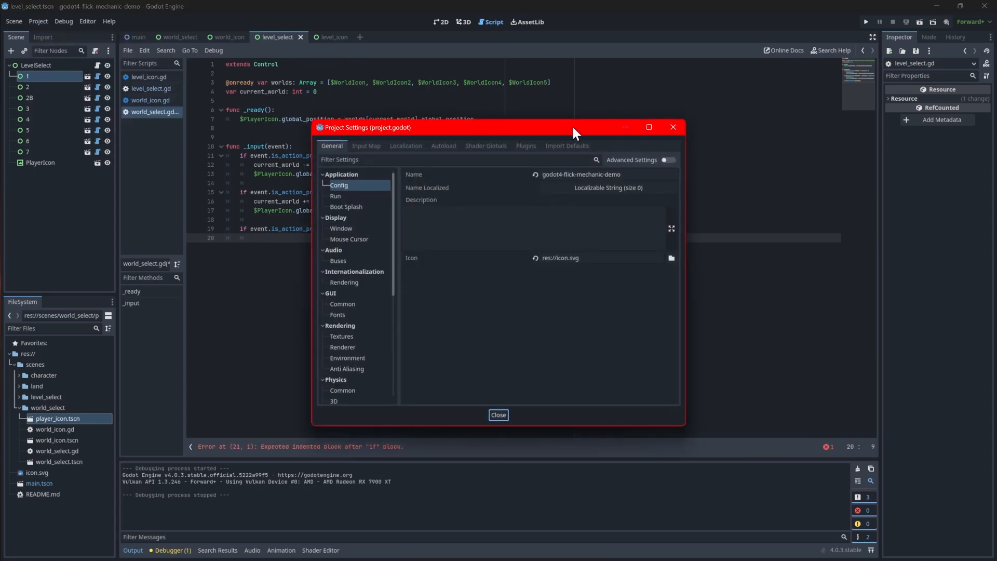
pyautogui.moveTo(378, 151)
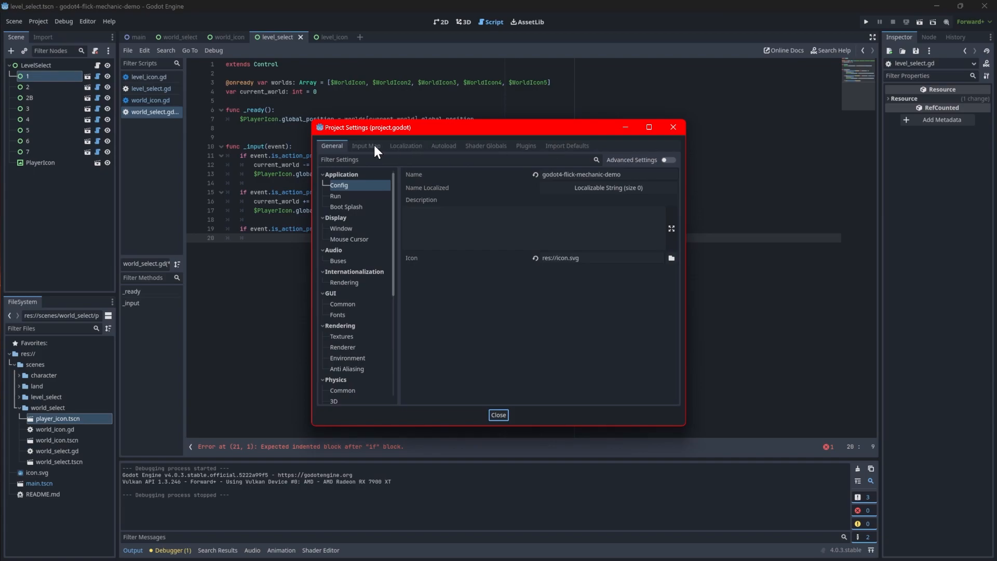
pyautogui.click(366, 145)
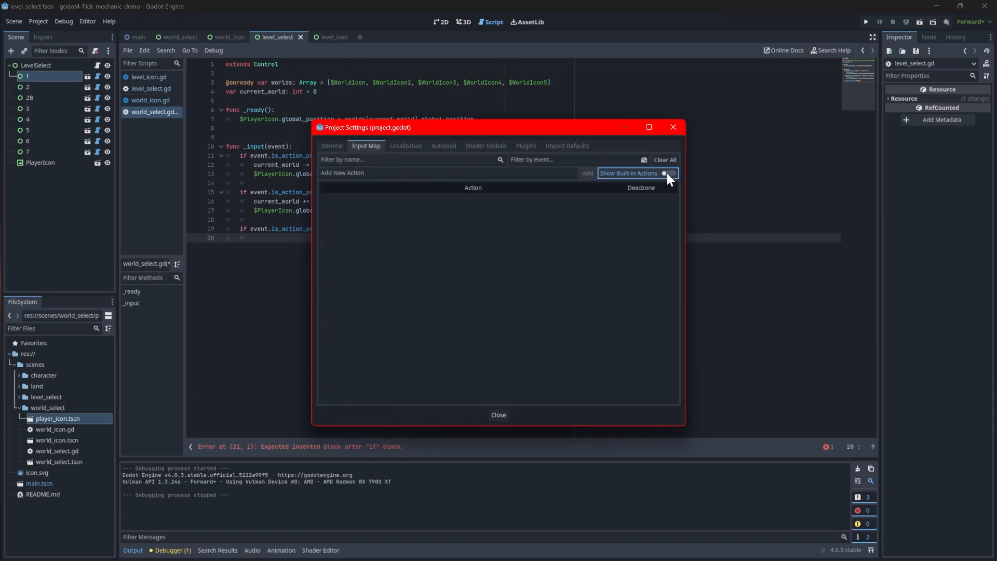
pyautogui.click(667, 173)
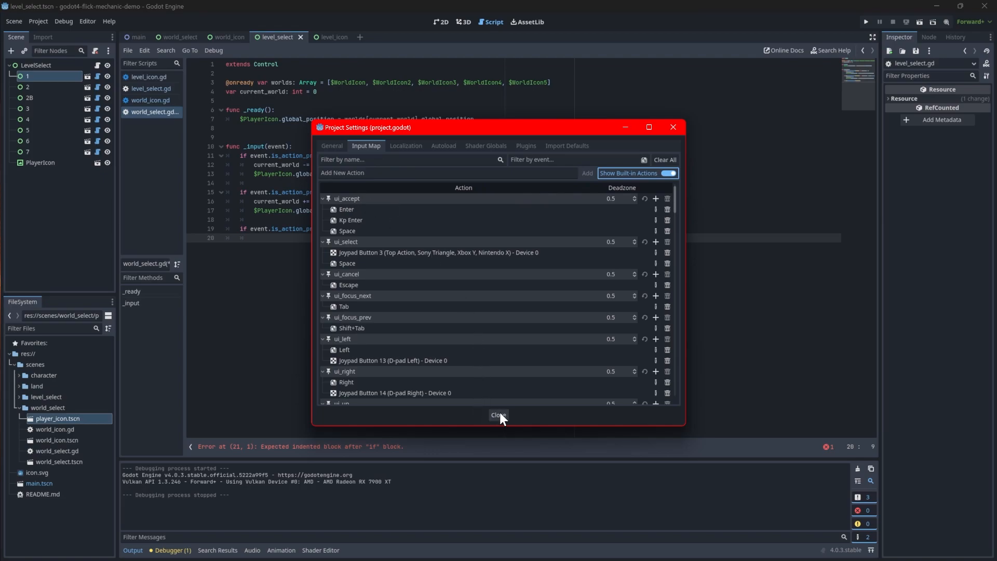
pyautogui.click(498, 414)
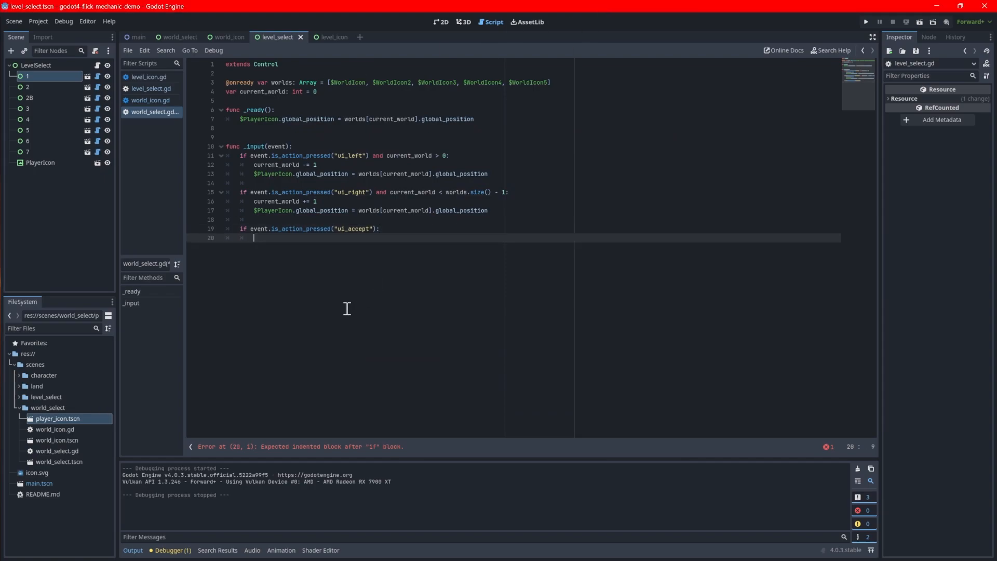
# Step: On accept, add worlds[current_world].level_select_scene to the root and remove the world select itself
pyautogui.write('if worlds[current_world].level_select_scene:')
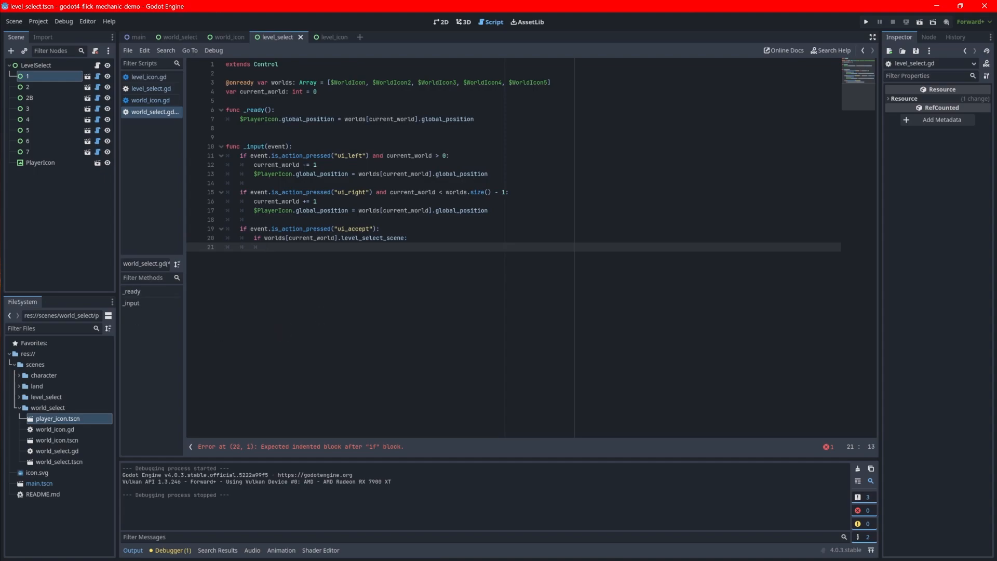
pyautogui.write('get_tree().get_root().add_child(worlds[current_world].level_select_scene)')
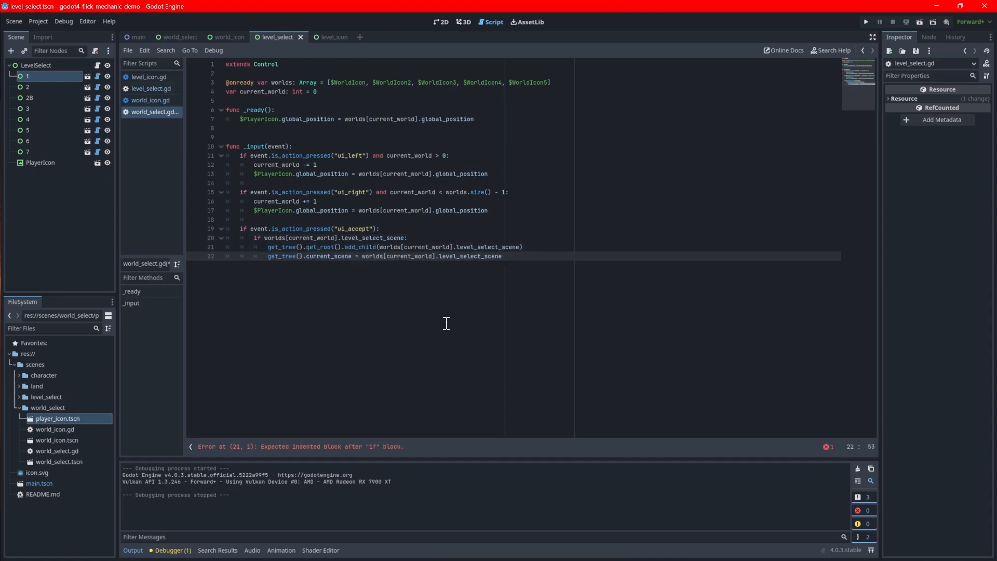
pyautogui.write('get_tree().get_root().remove_child(self)')
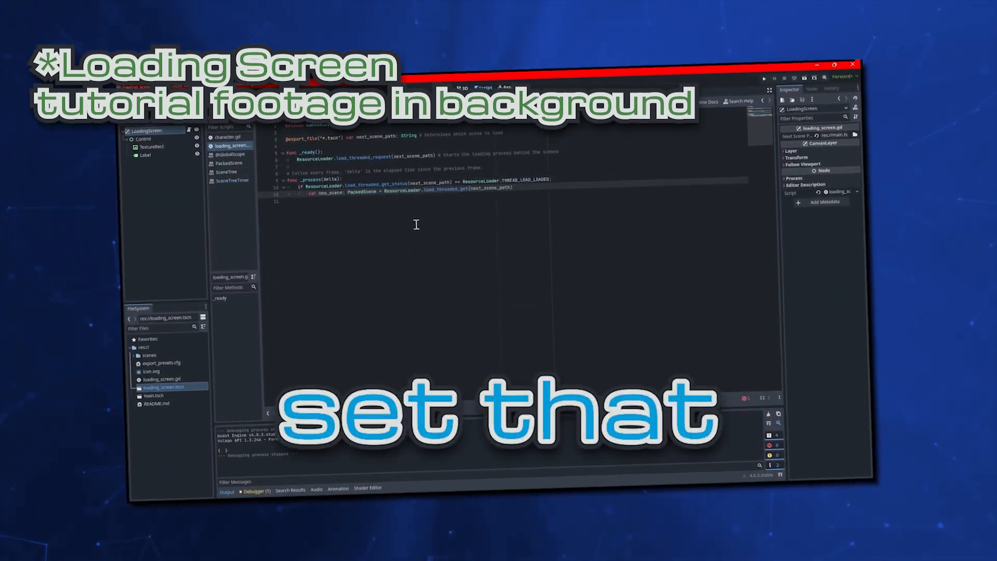
pyautogui.rightClick(163, 382)
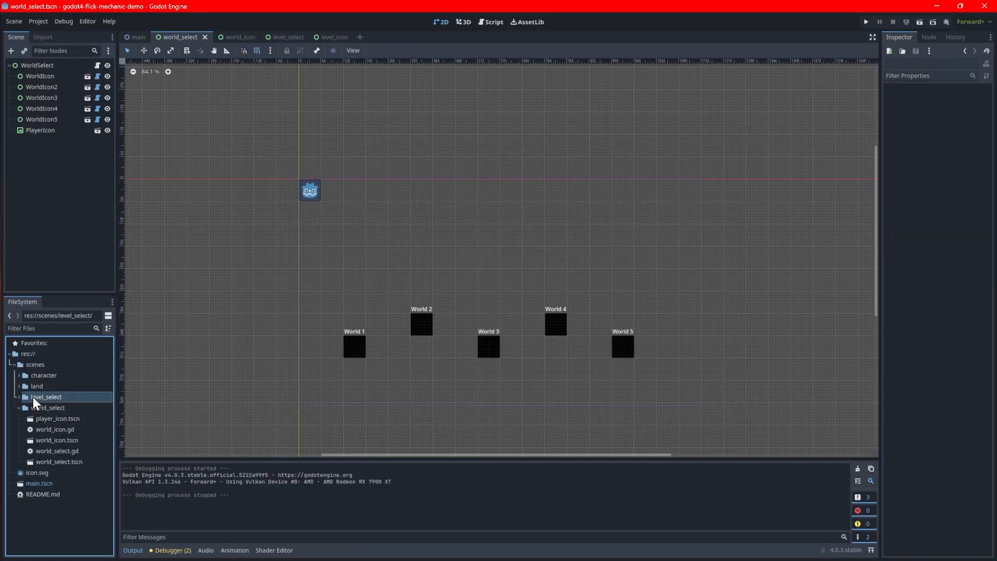
# Step: Assign a level_select .tscn to the second world icon's Level Select Scene slot and test-run the world select
pyautogui.doubleClick(59, 451)
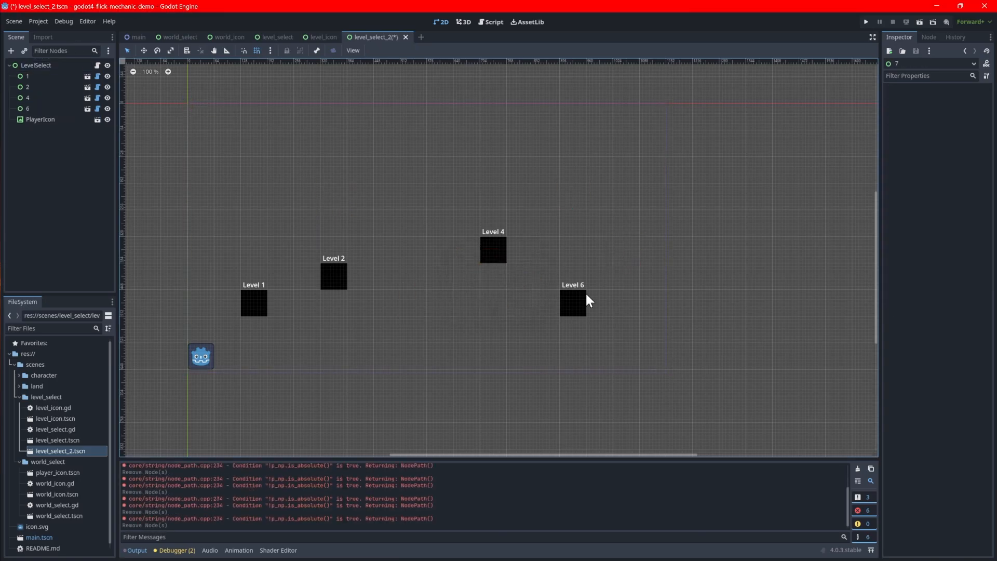
pyautogui.click(984, 121)
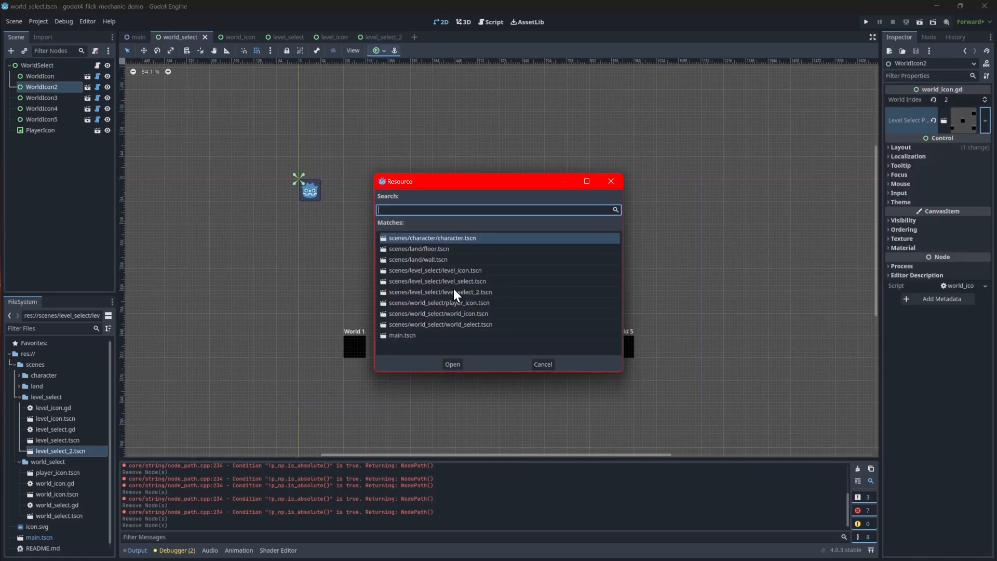
pyautogui.click(543, 364)
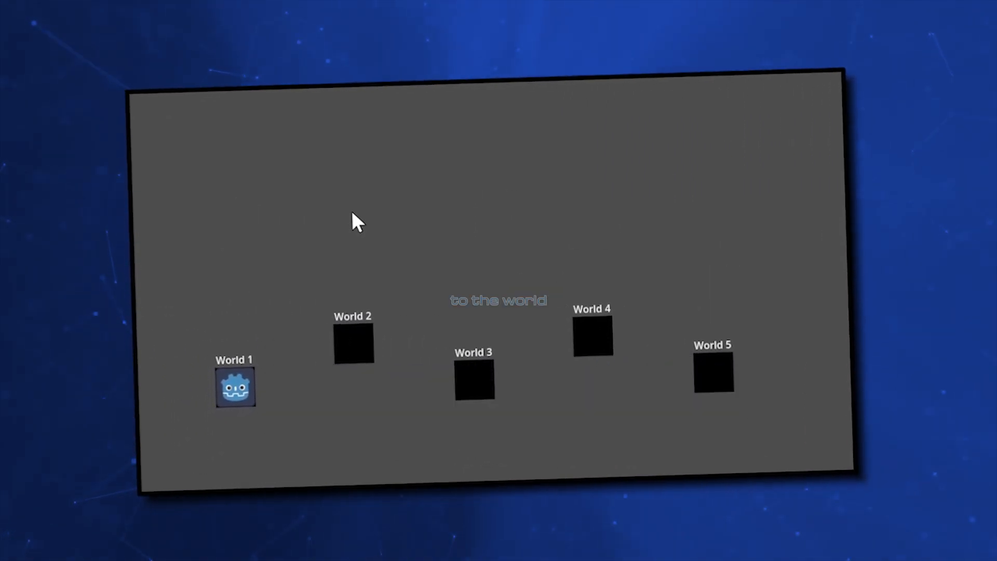
pyautogui.click(880, 21)
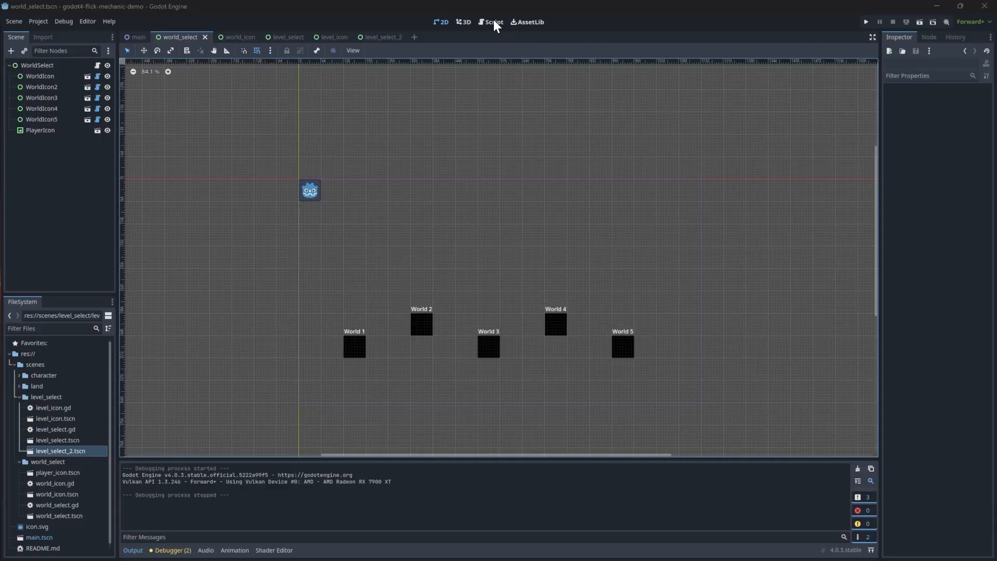
# Step: In level_select.gd, on ui_cancel add parent_world_select to root, make it current, and remove self
pyautogui.click(491, 22)
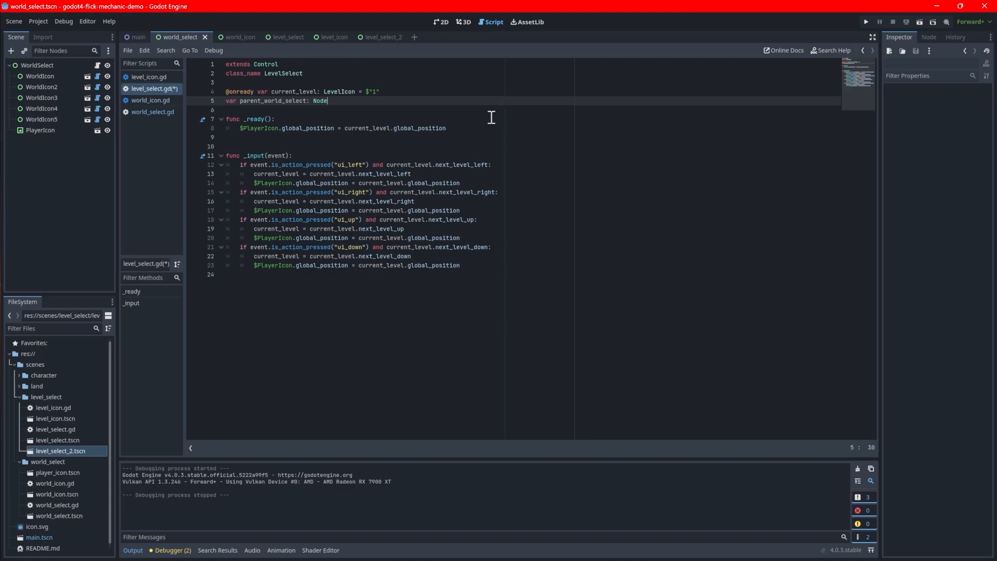
pyautogui.moveTo(637, 26)
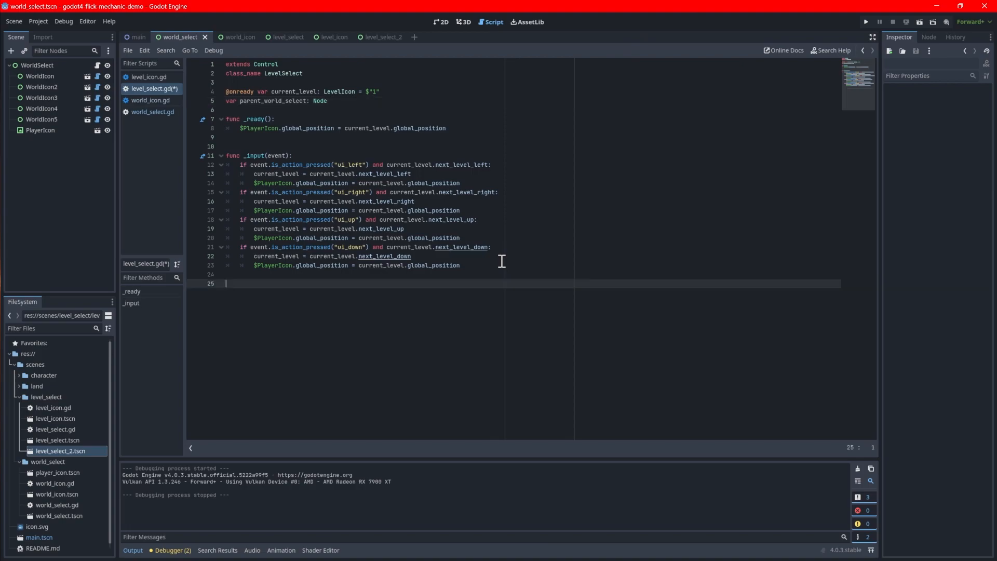
pyautogui.write('if event.is_action_pressed("ui_cancel"):')
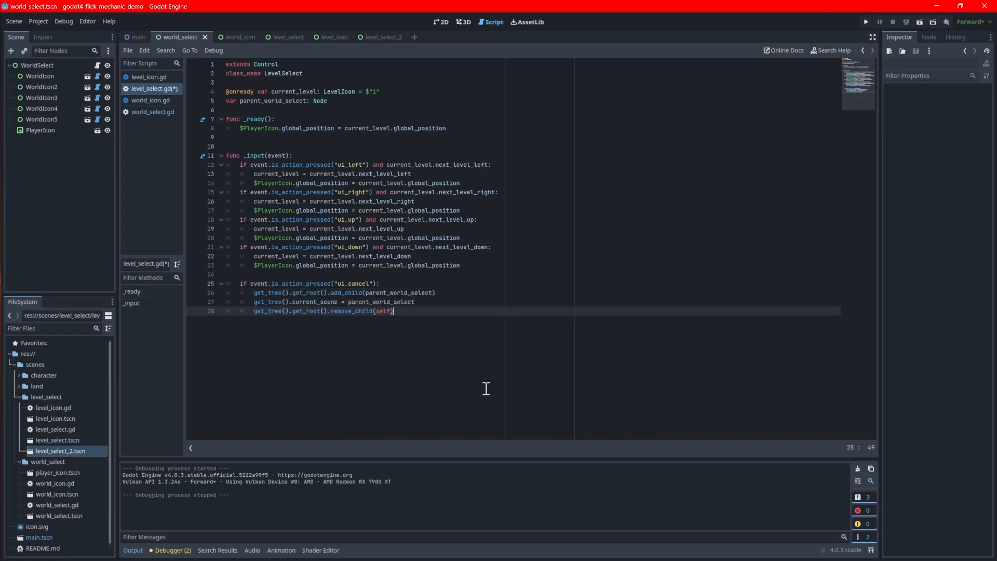
pyautogui.press('Return')
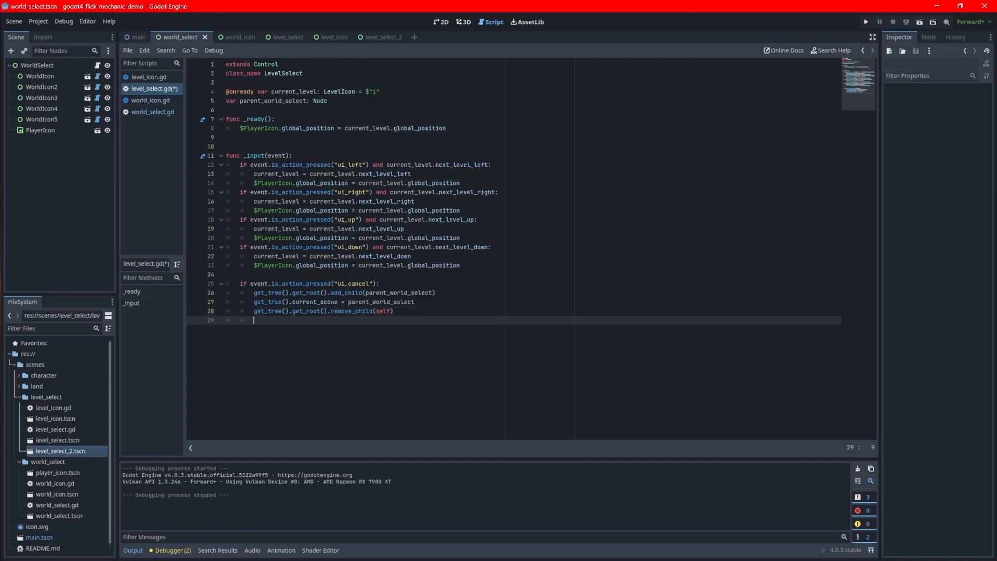
pyautogui.click(151, 112)
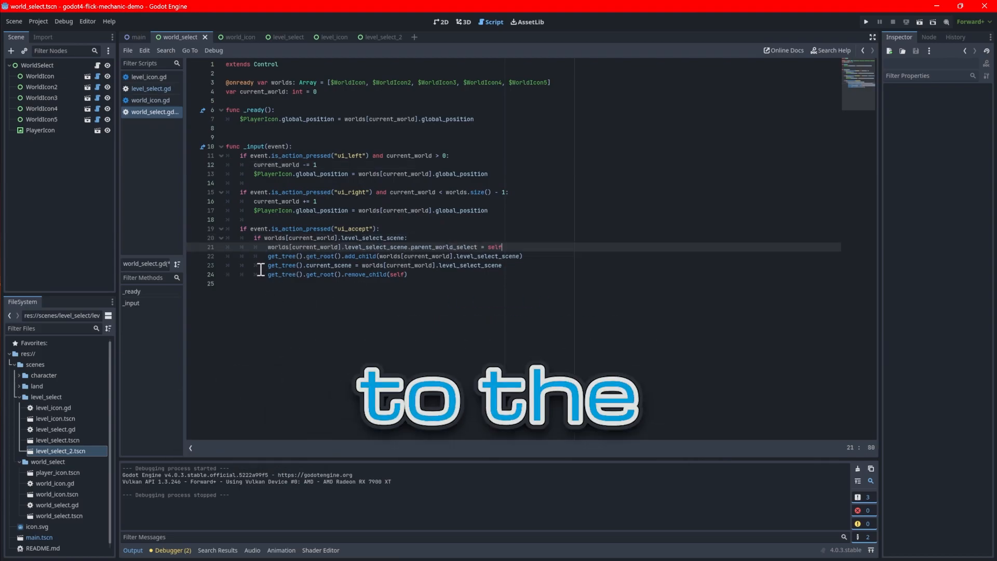
# Step: Run the world select to check scene switching, then move on to level_icon.gd
pyautogui.click(865, 21)
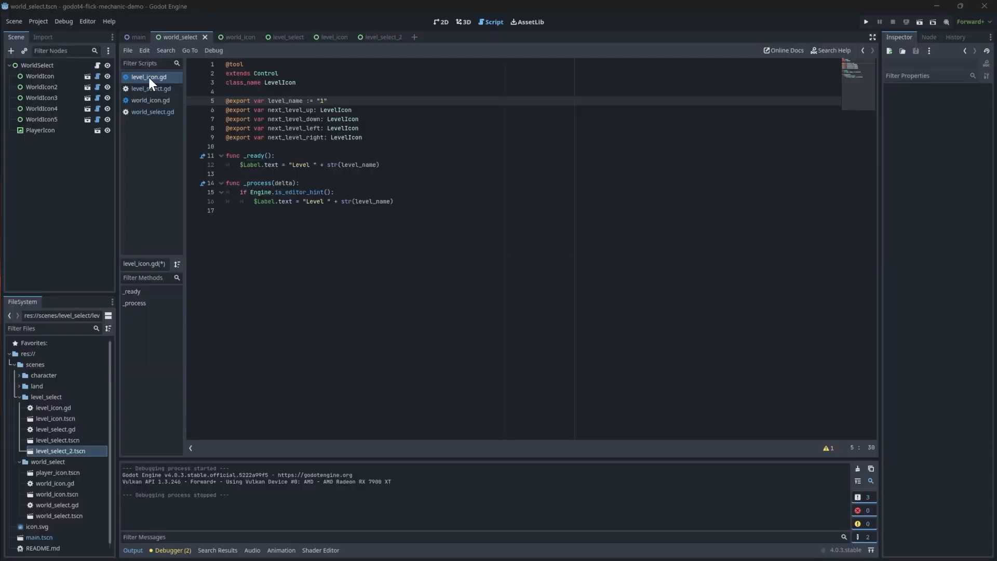
pyautogui.moveTo(528, 133)
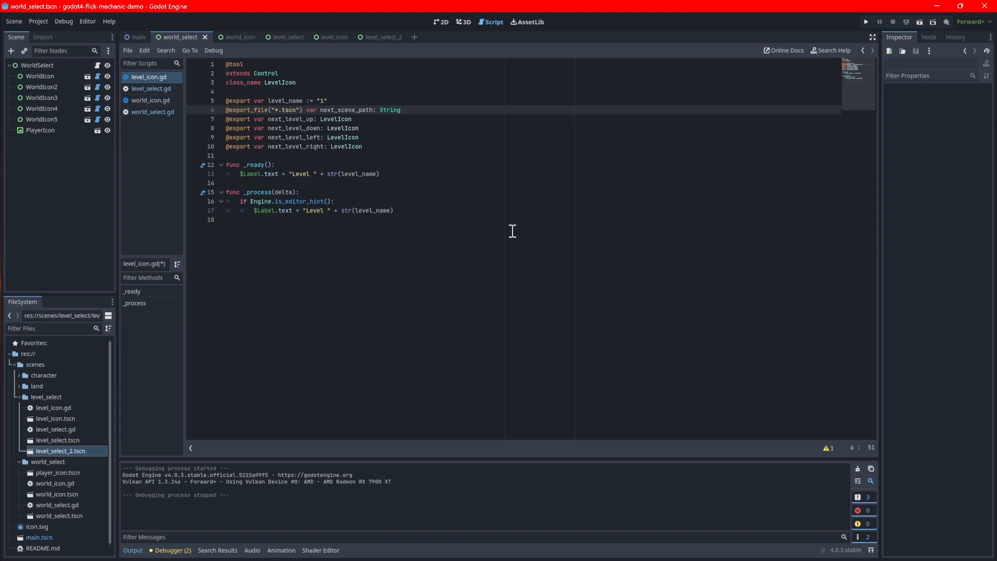
# Step: In level_select.gd, on ui_accept load current_level.next_scene_path via Functions.load_screen_to_scene, and save
pyautogui.click(151, 88)
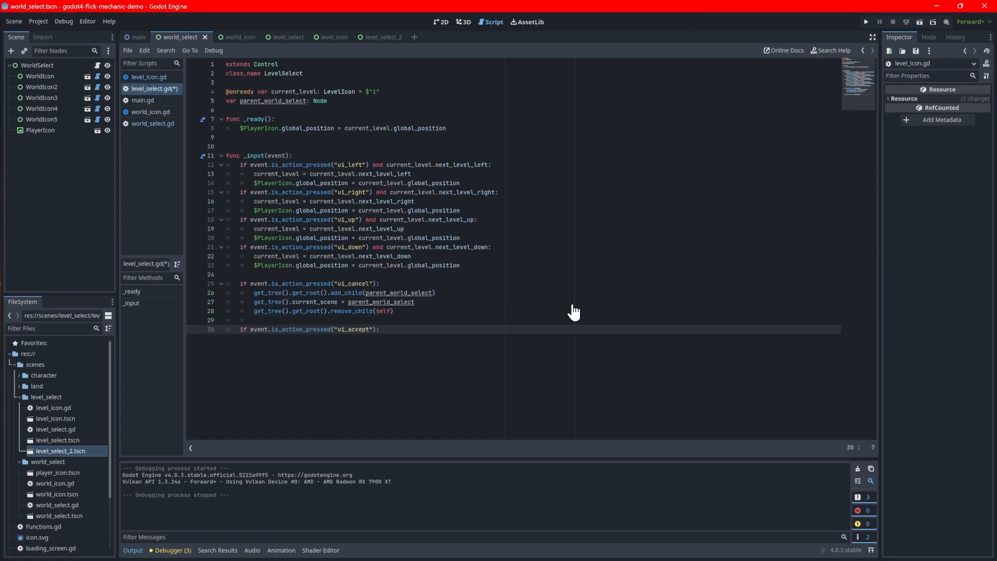
pyautogui.write('if current_level.next_scene_path:')
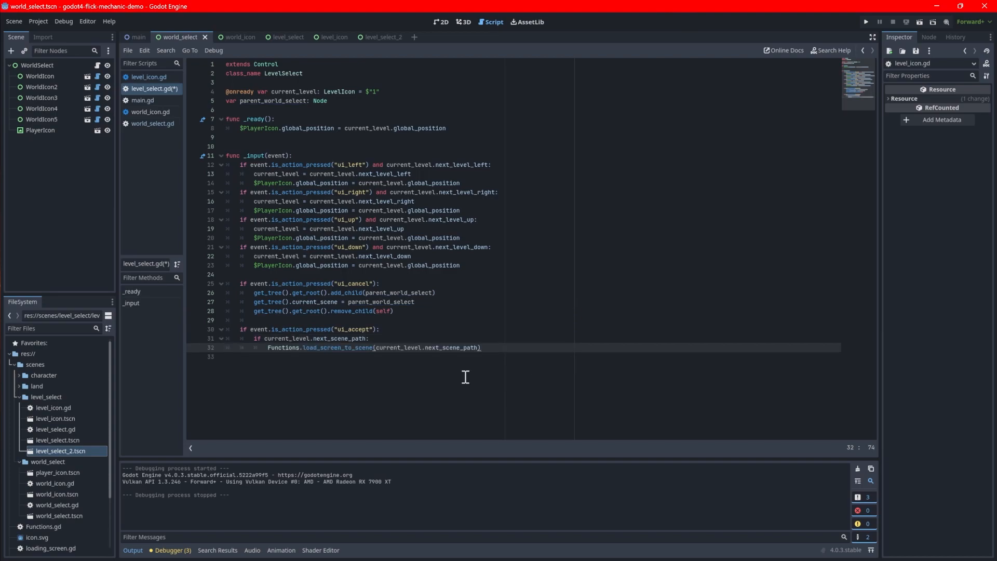
pyautogui.press('ctrl+s')
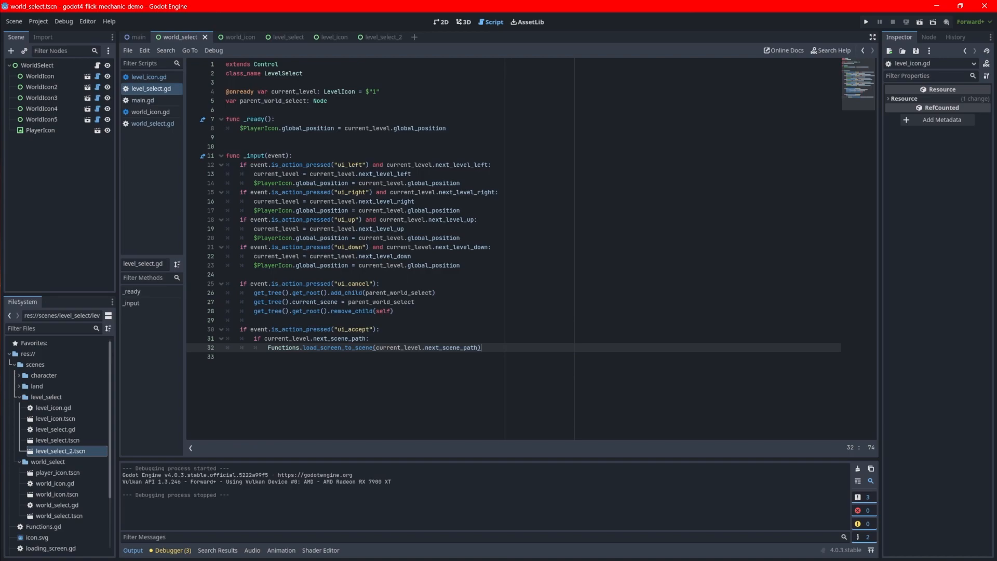
pyautogui.click(441, 22)
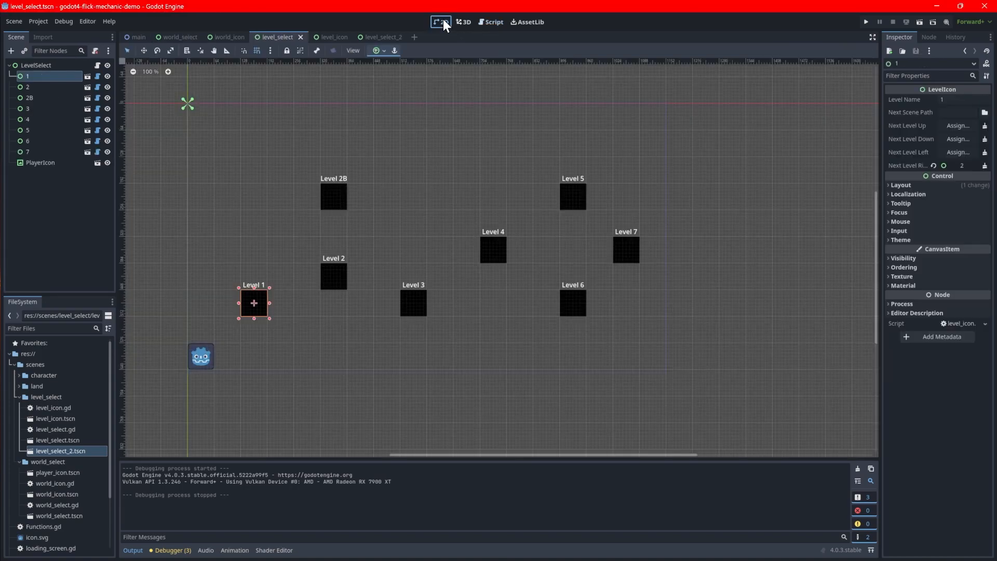
# Step: Set Level 1's Next Scene Path to res://main.tscn and test-run the level select
pyautogui.click(985, 112)
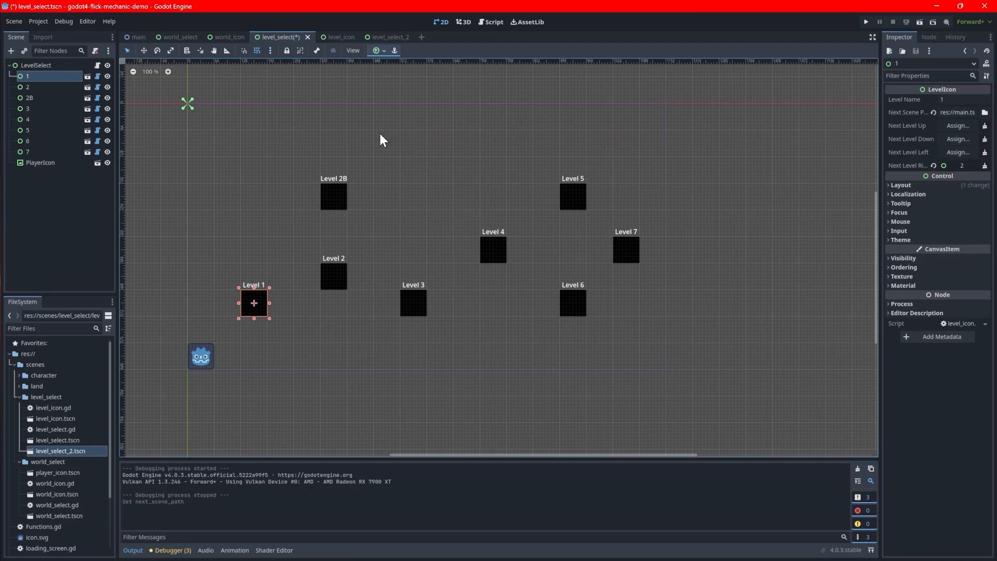
pyautogui.click(864, 21)
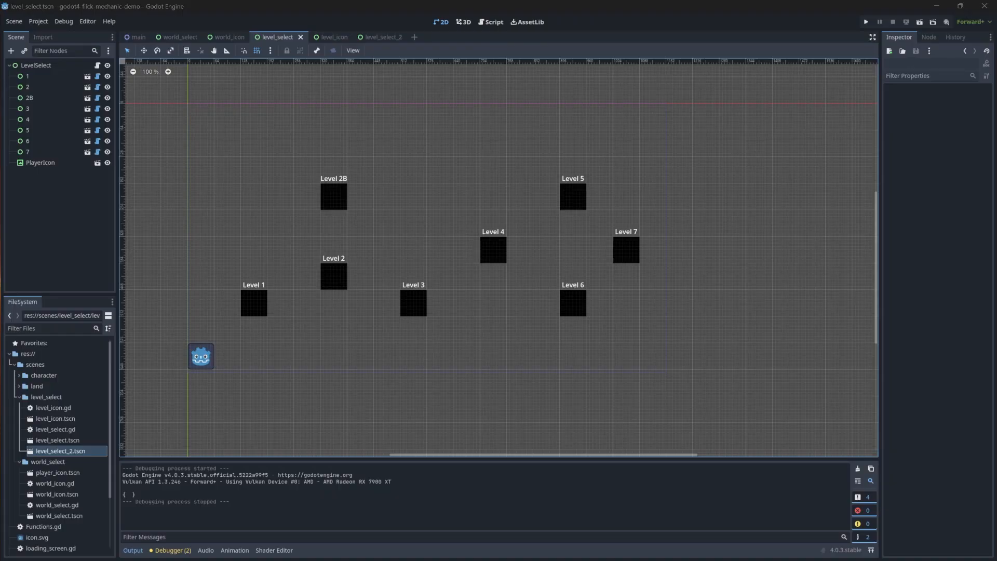
# Step: Add tween_icon() tweening PlayerIcon's global_position with TRANS_SINE after each move, then run the scene
pyautogui.click(492, 22)
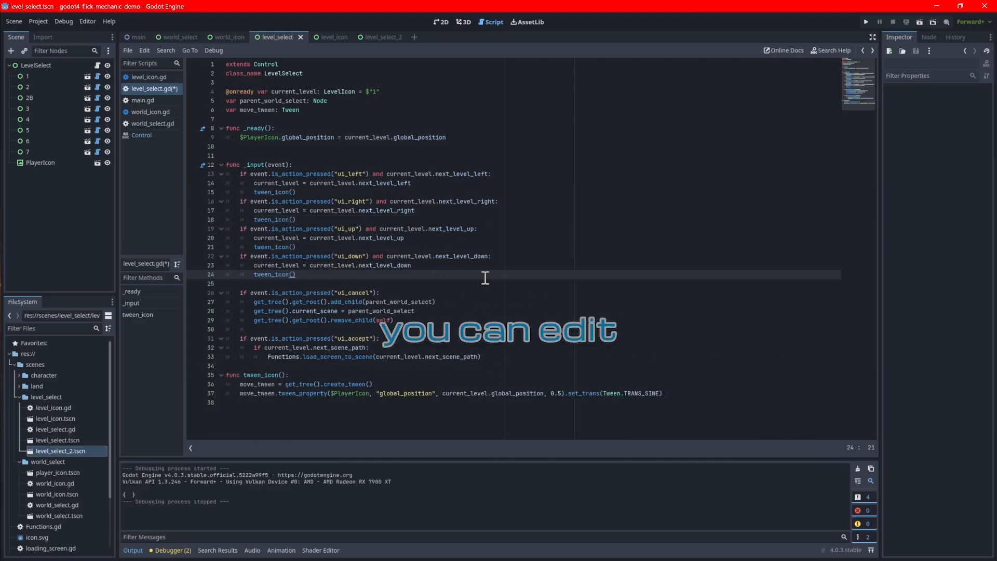
pyautogui.click(865, 21)
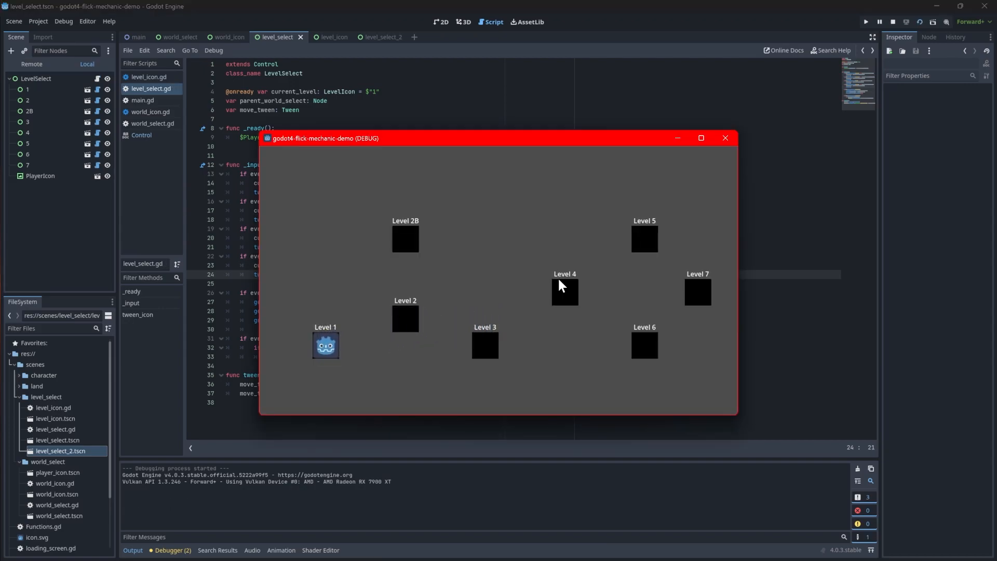
# Step: Guard _input with 'if move_tween and move_tween.is_running(): return' and run the level select
pyautogui.click(724, 138)
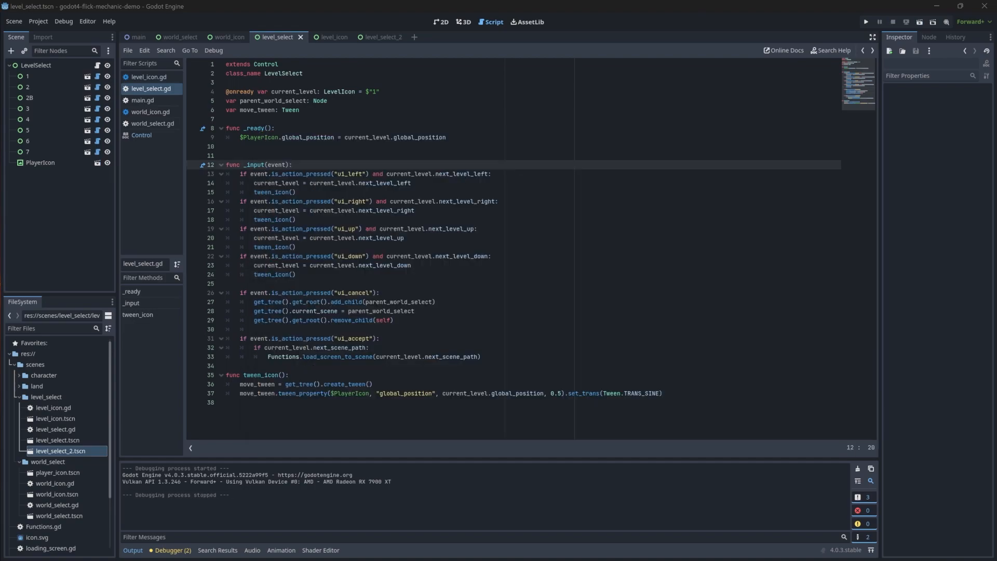
pyautogui.moveTo(437, 189)
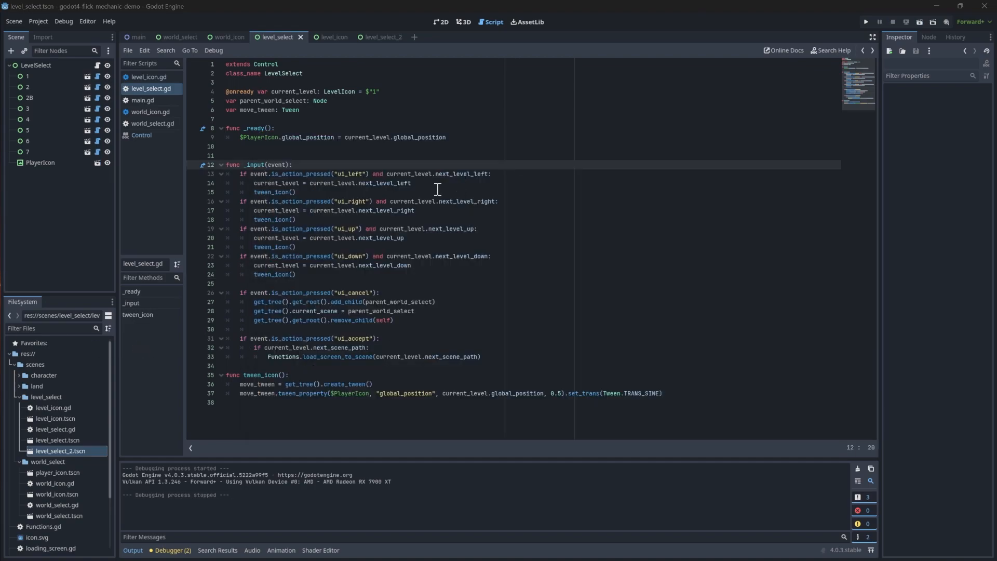
pyautogui.press('Return')
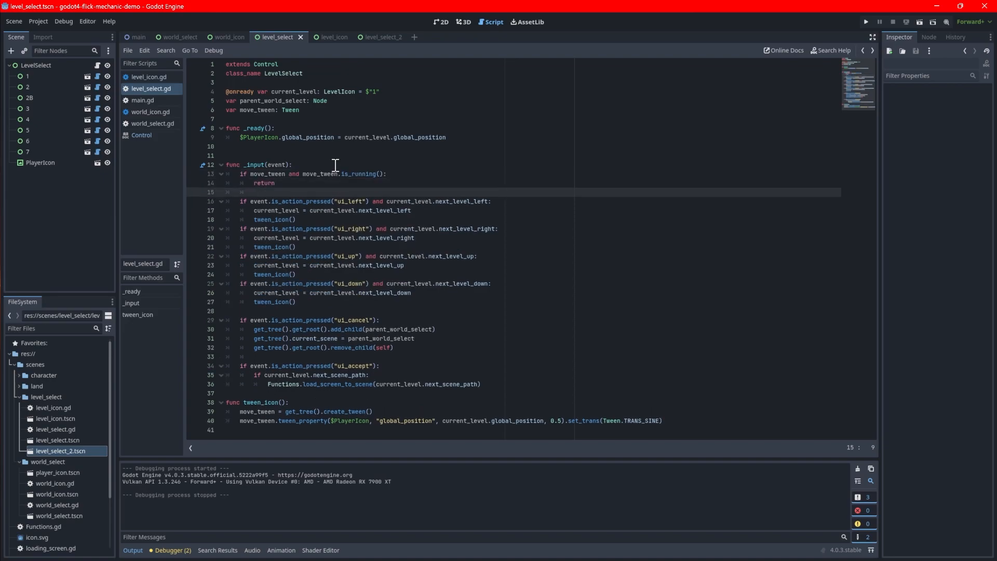
pyautogui.click(866, 21)
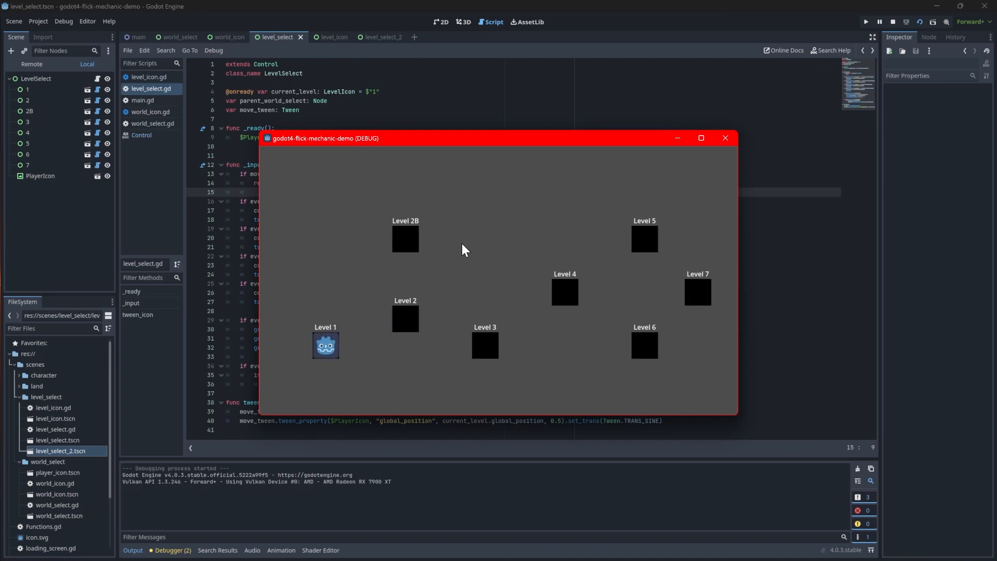
# Step: Test the gliding guard in the running game, close it, and switch to the world select scene
pyautogui.click(405, 318)
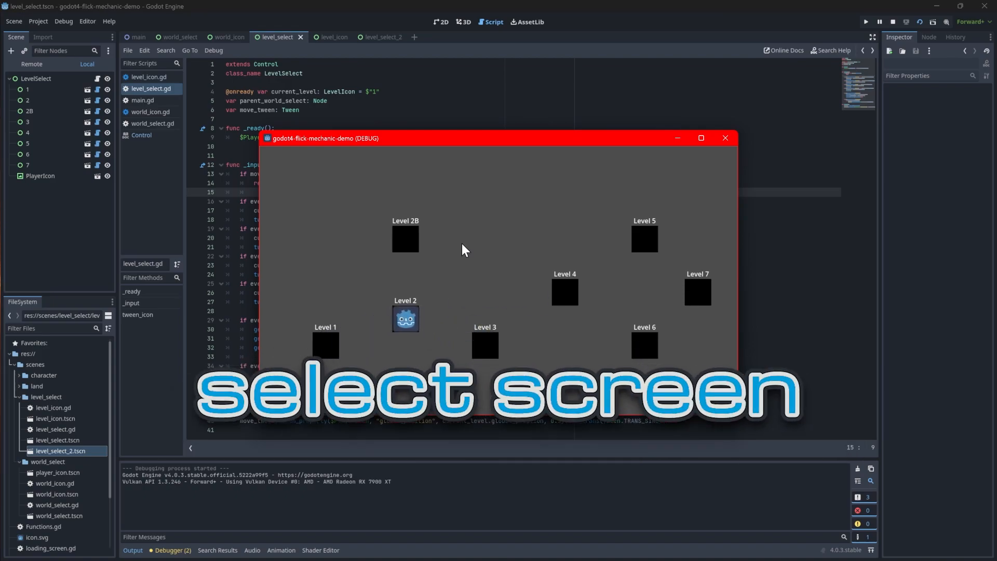
pyautogui.click(724, 138)
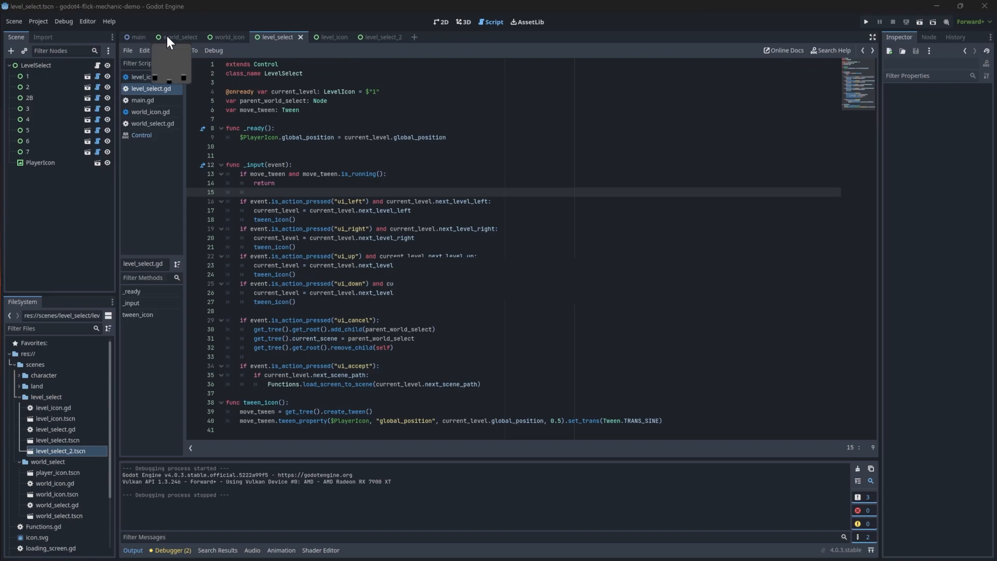
pyautogui.click(865, 21)
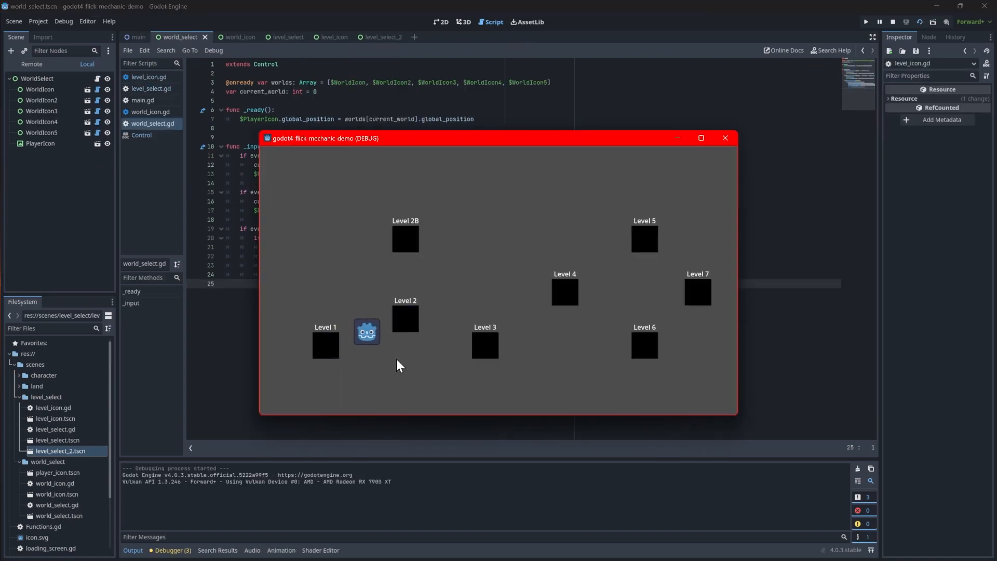